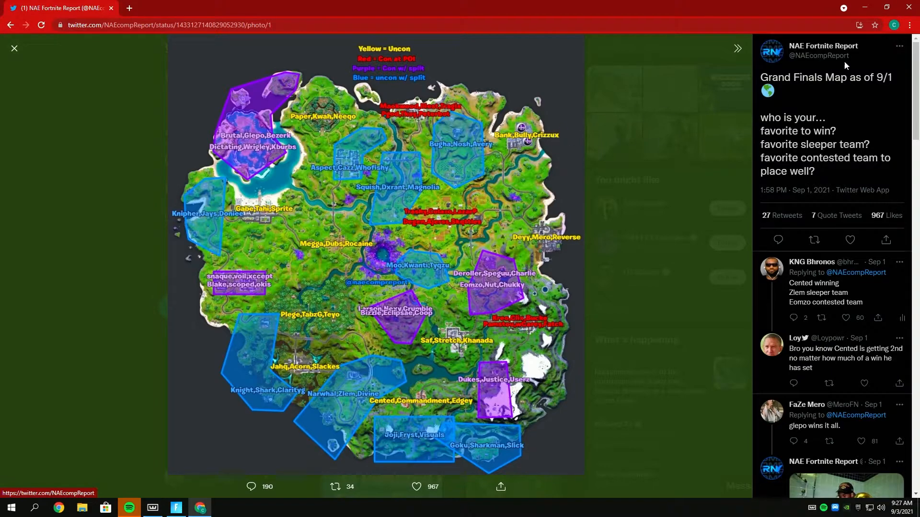
mouse_move(486, 141)
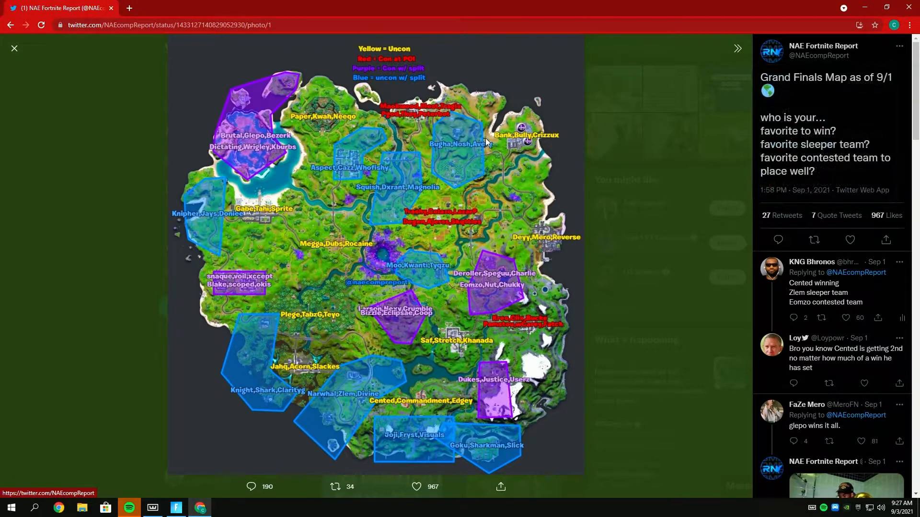
mouse_move(331, 263)
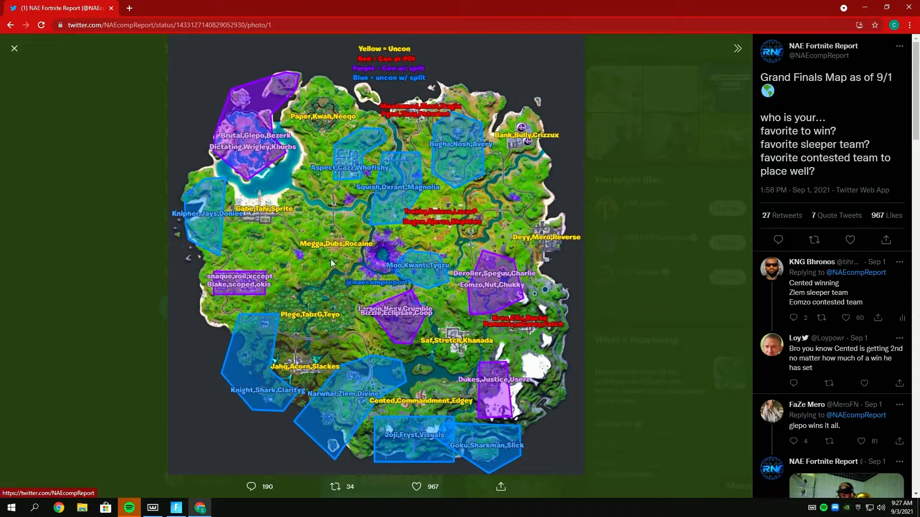
mouse_move(549, 153)
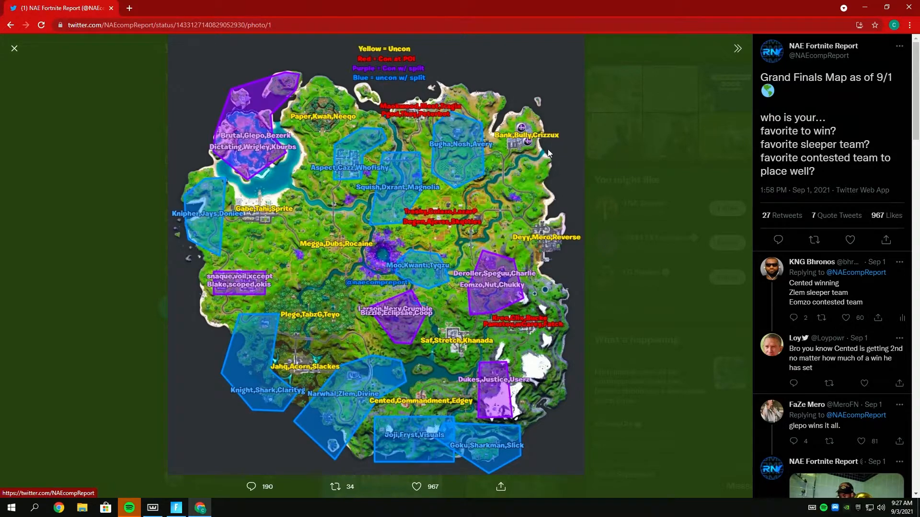
mouse_move(380, 104)
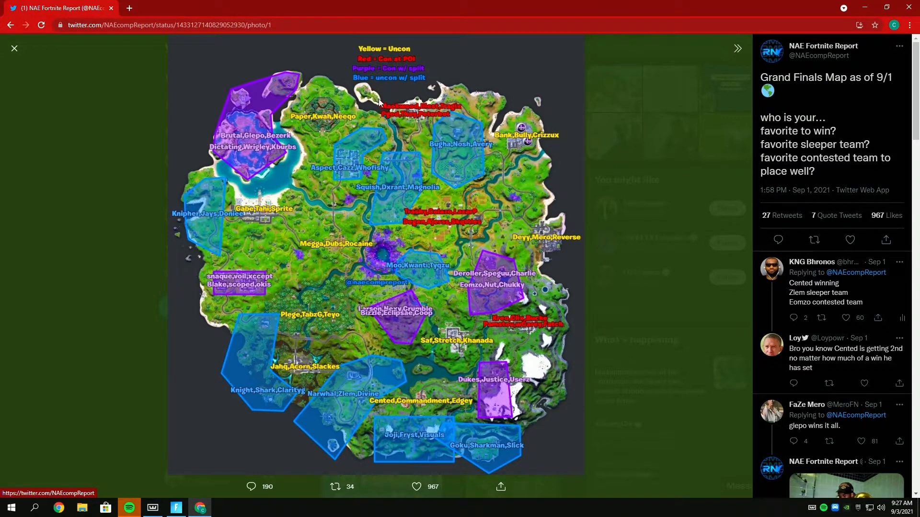
mouse_move(346, 171)
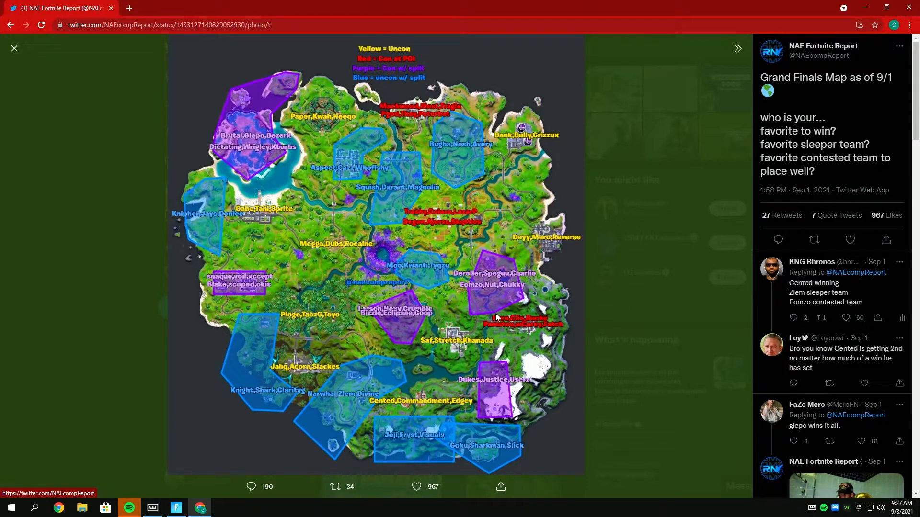
mouse_move(261, 285)
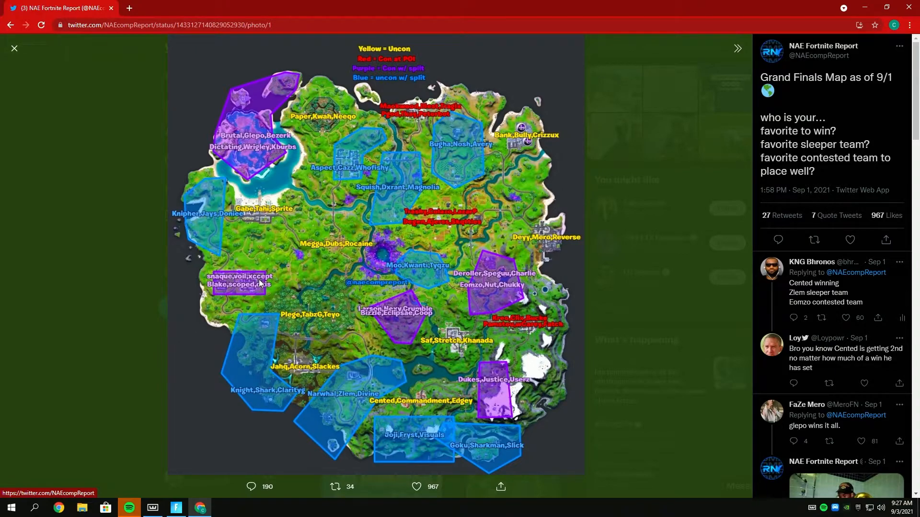
mouse_move(321, 210)
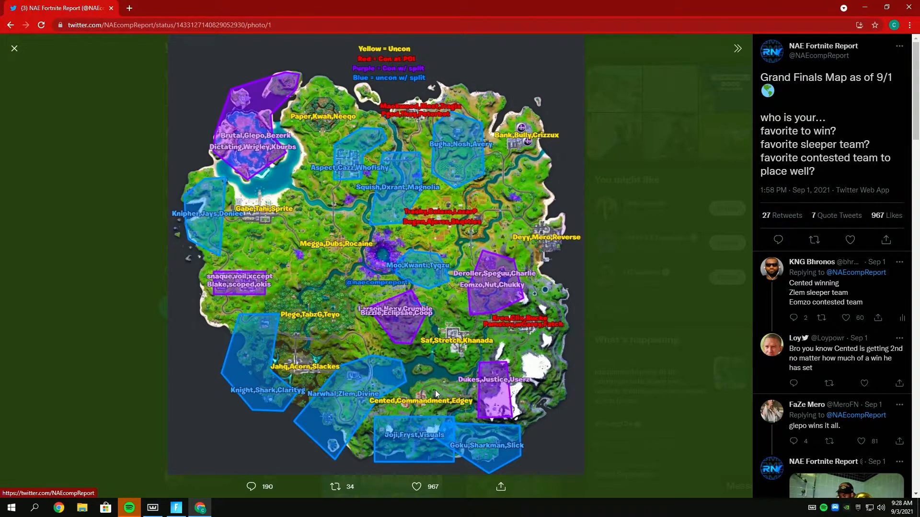
mouse_move(464, 152)
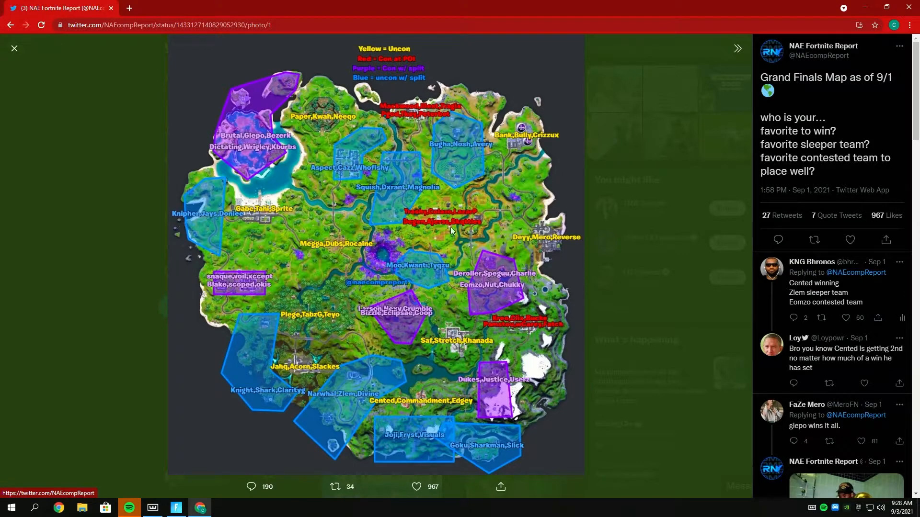
mouse_move(451, 117)
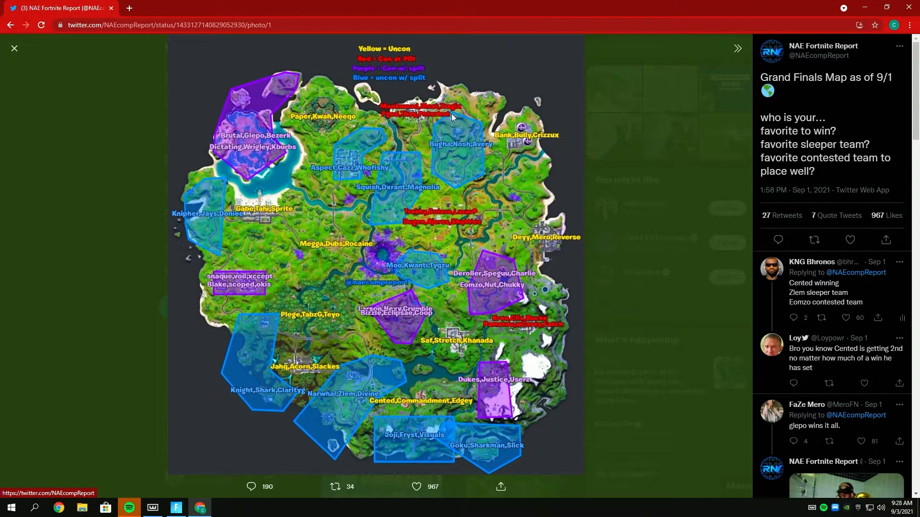
mouse_move(449, 261)
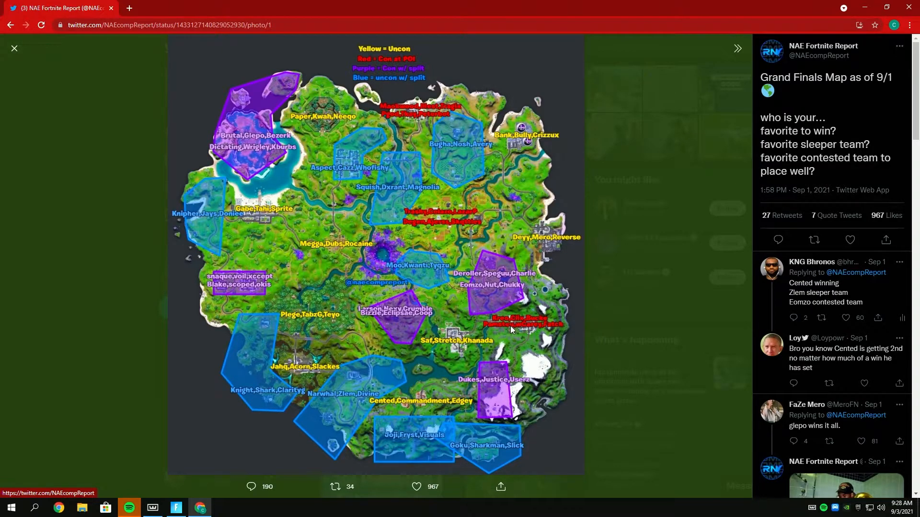
mouse_move(528, 334)
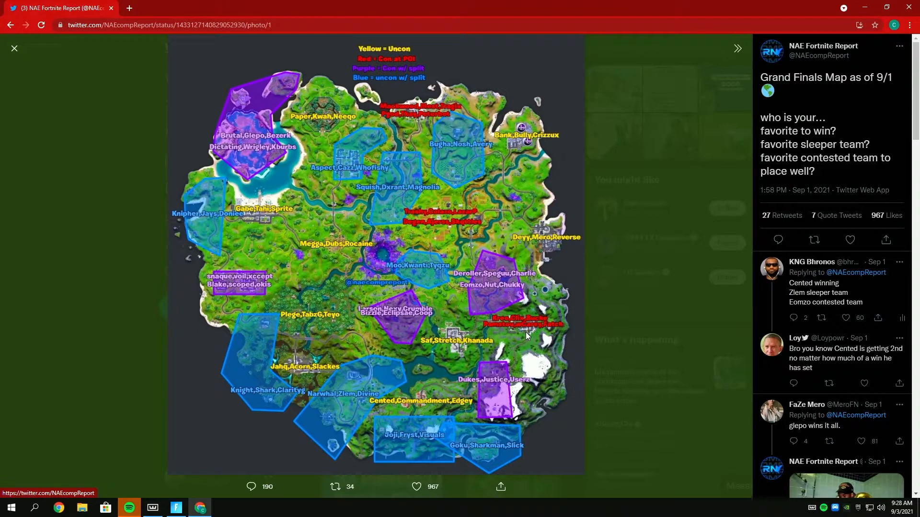
mouse_move(520, 332)
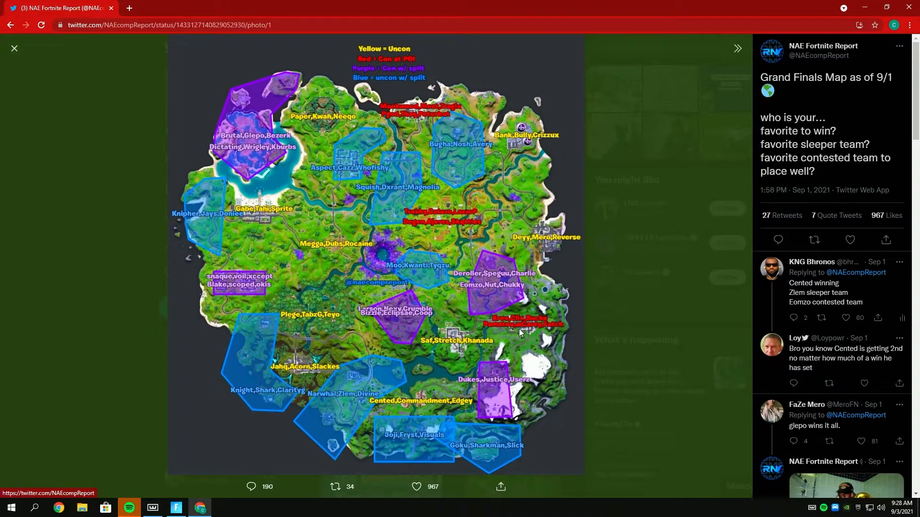
mouse_move(527, 340)
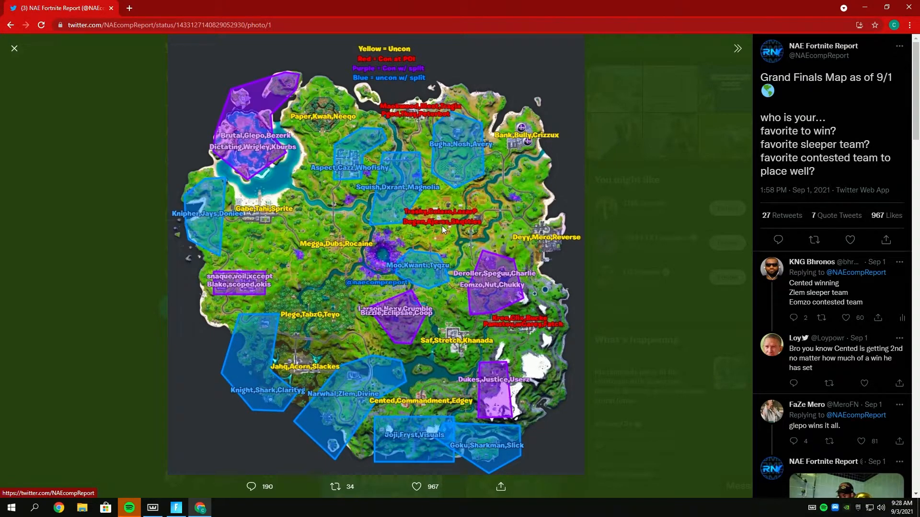
mouse_move(471, 238)
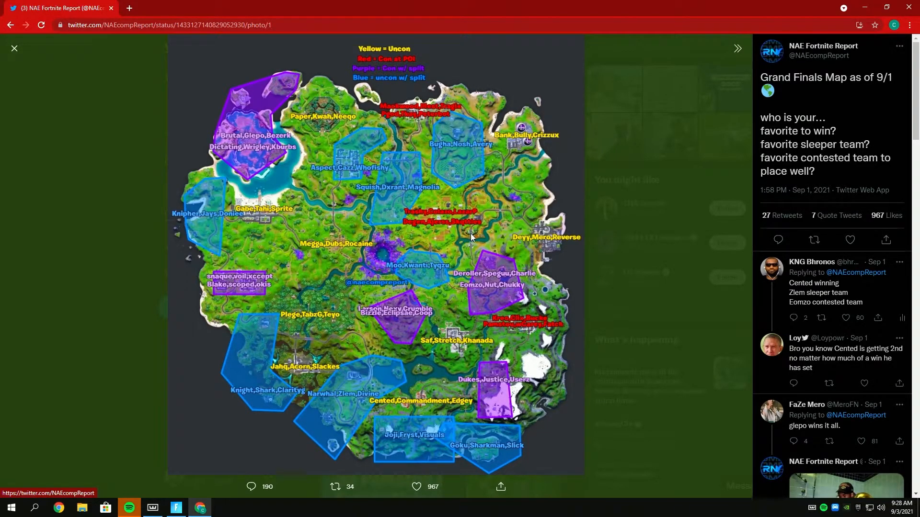
mouse_move(475, 237)
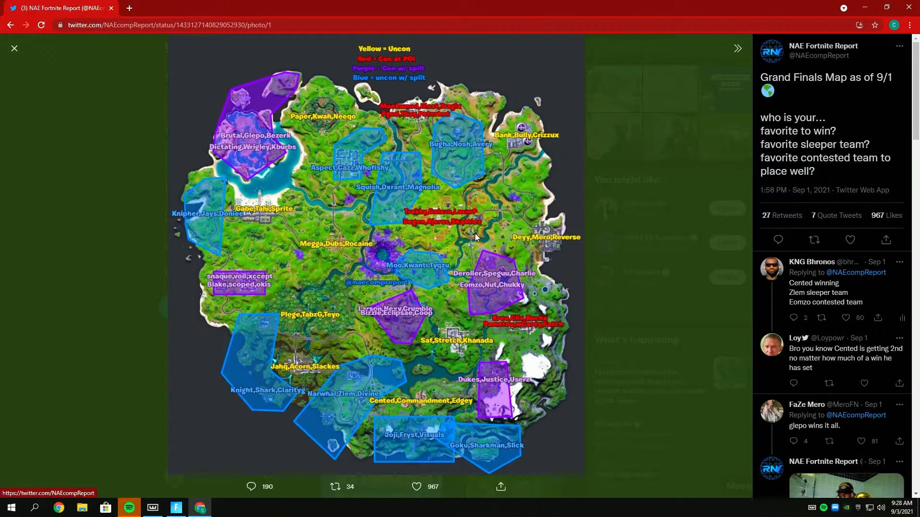
mouse_move(469, 238)
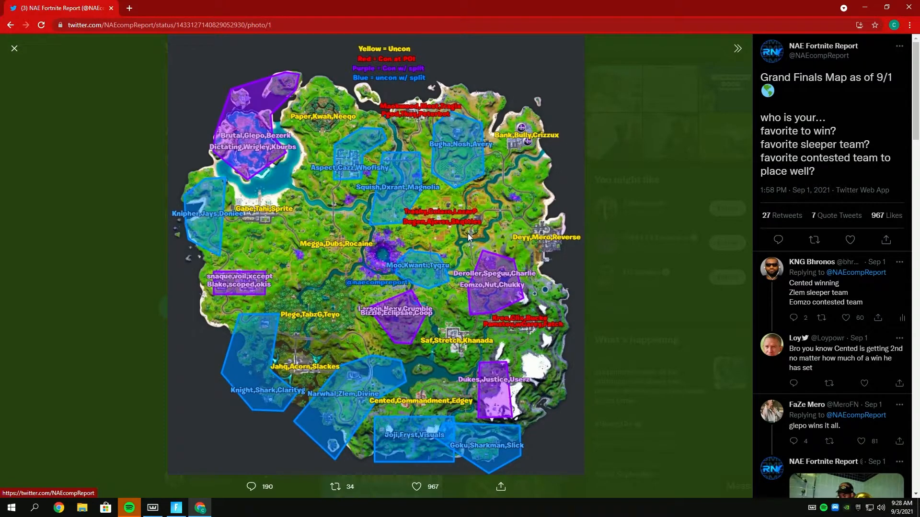
right_click(468, 236)
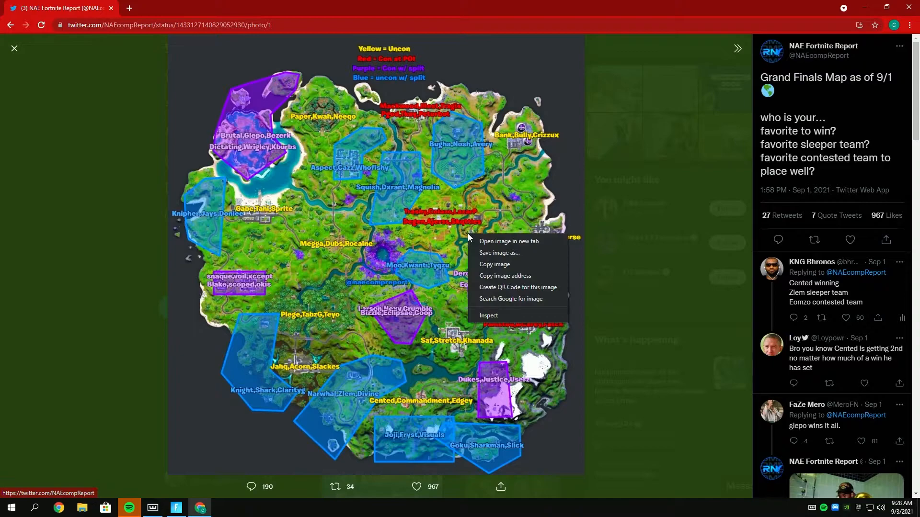
left_click(443, 228)
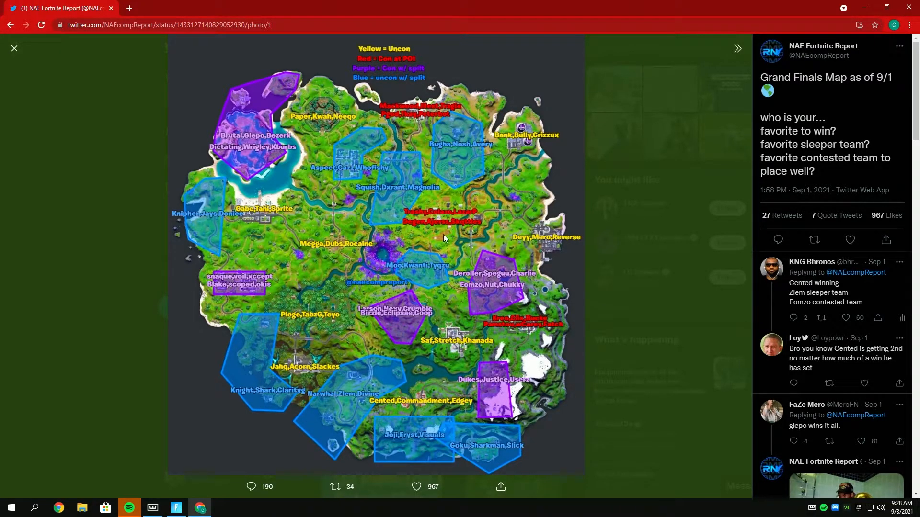
mouse_move(464, 285)
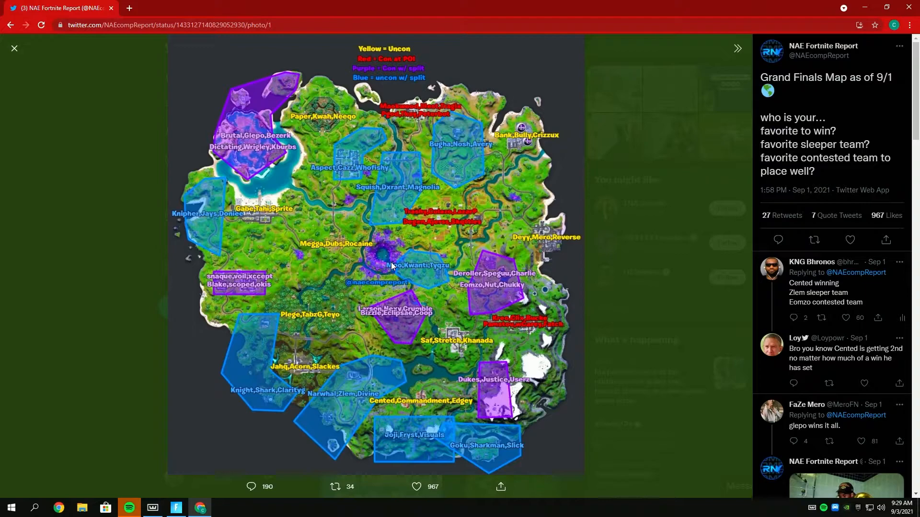
left_click_drag(761, 131, 875, 157)
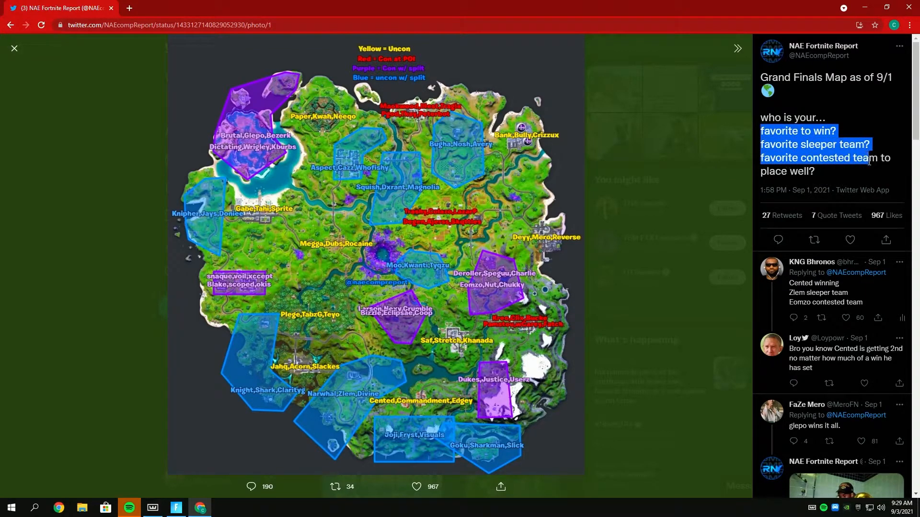
left_click(845, 287)
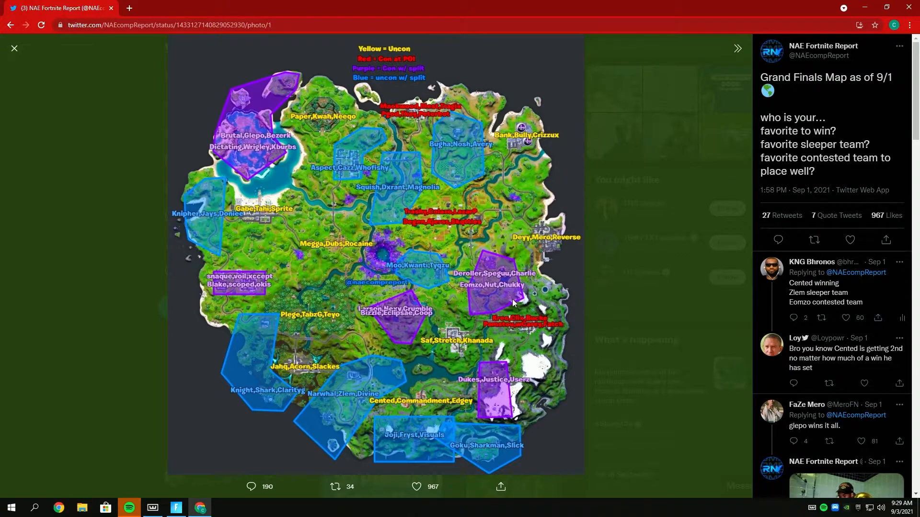
mouse_move(480, 339)
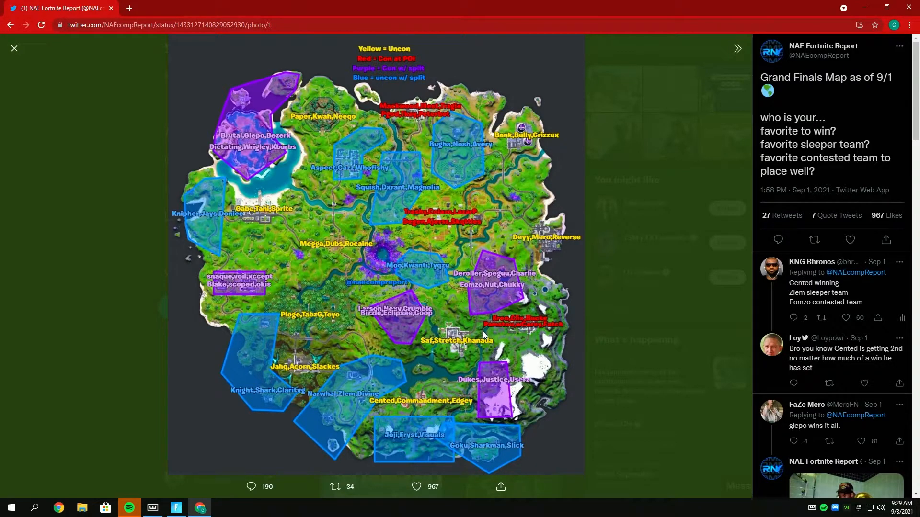
mouse_move(478, 355)
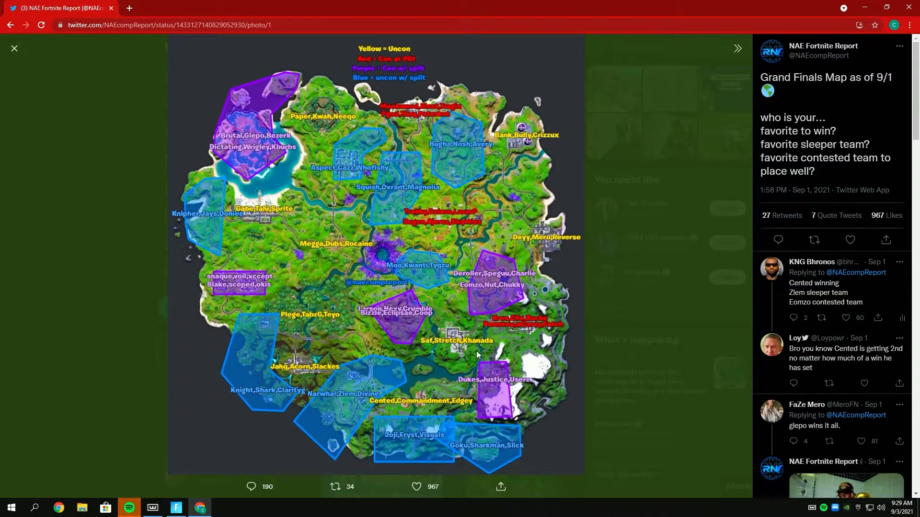
mouse_move(363, 400)
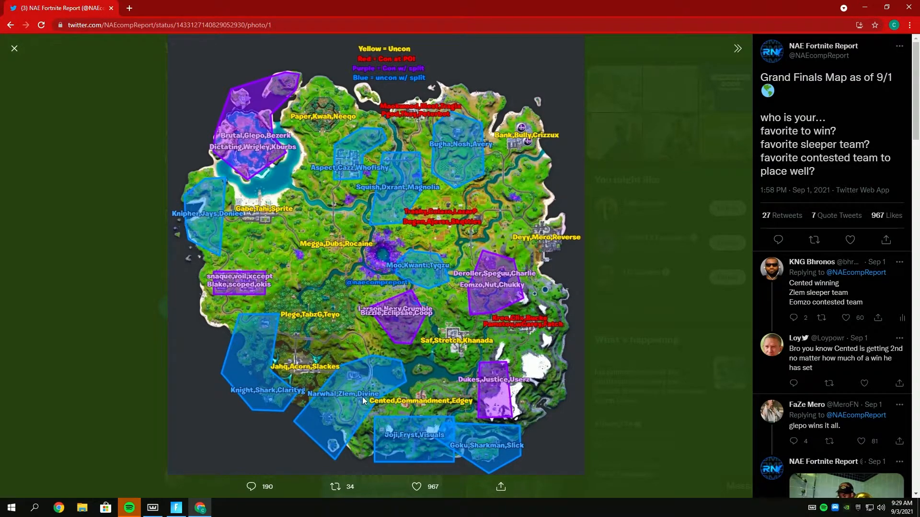
mouse_move(337, 415)
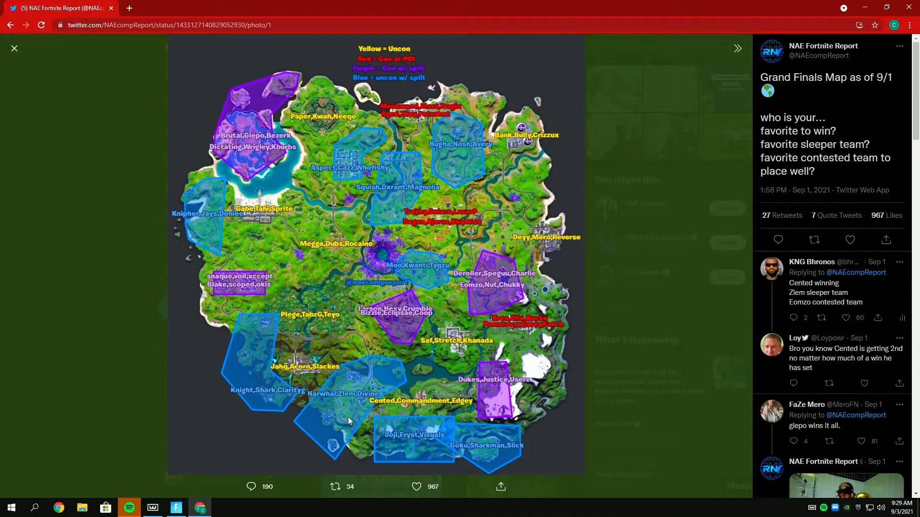
mouse_move(371, 410)
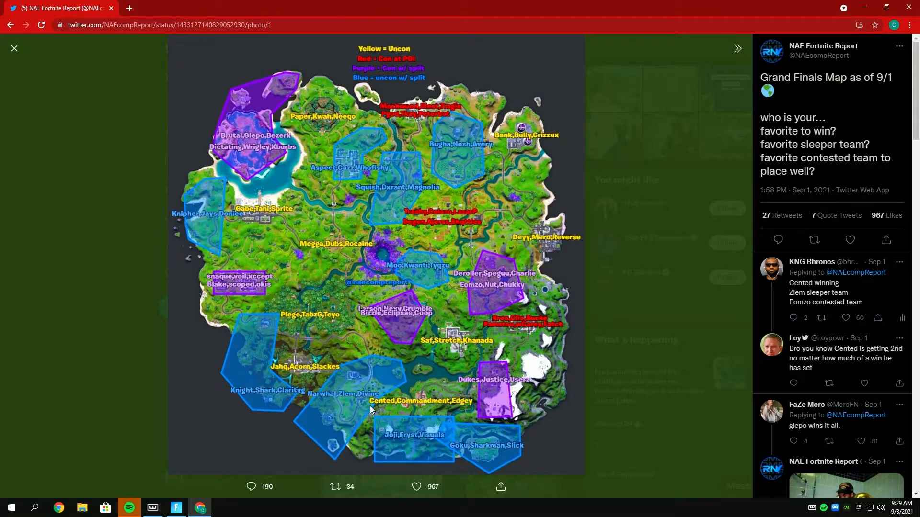
mouse_move(379, 394)
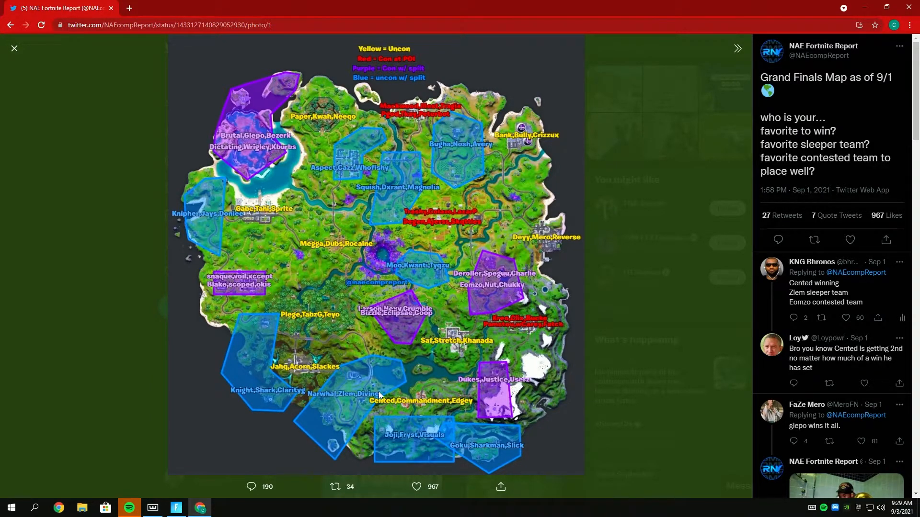
mouse_move(366, 384)
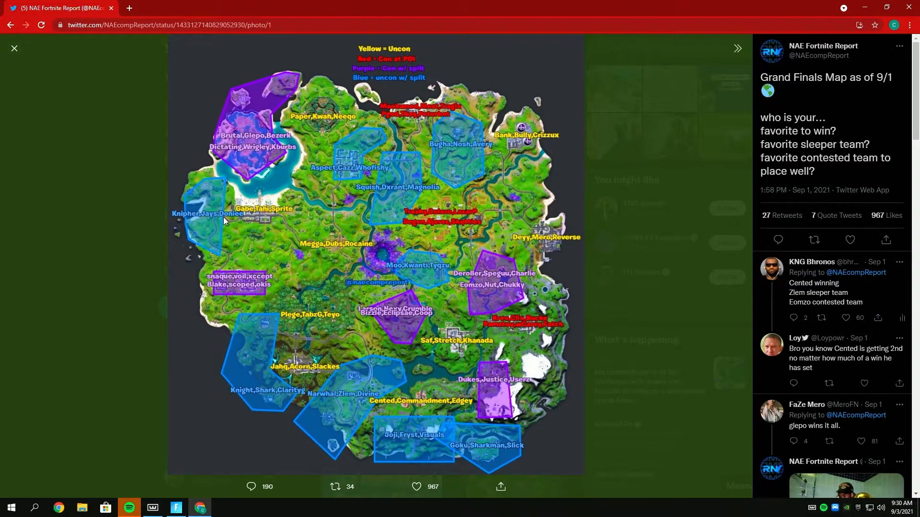
mouse_move(228, 223)
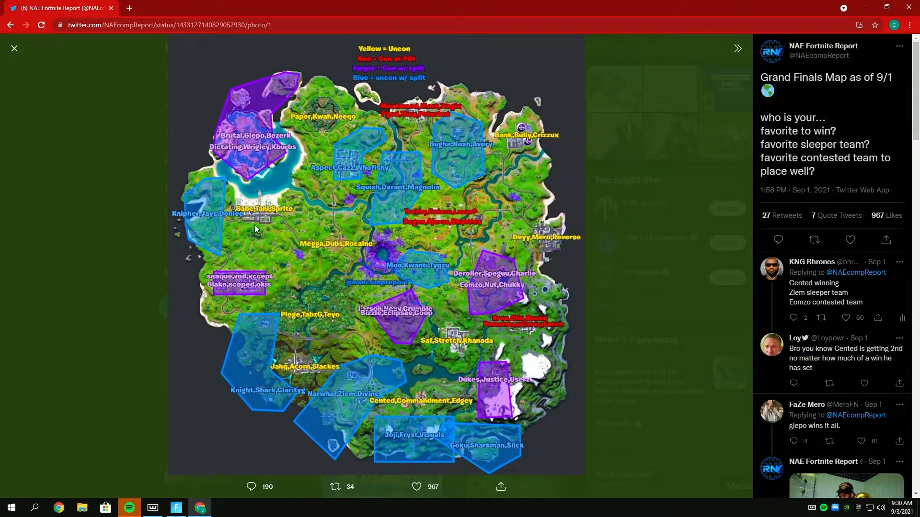
mouse_move(264, 227)
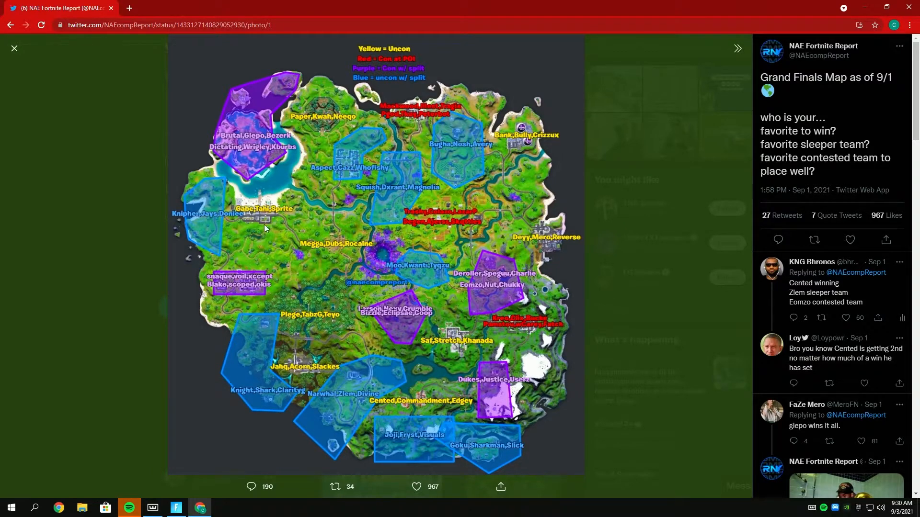
mouse_move(481, 351)
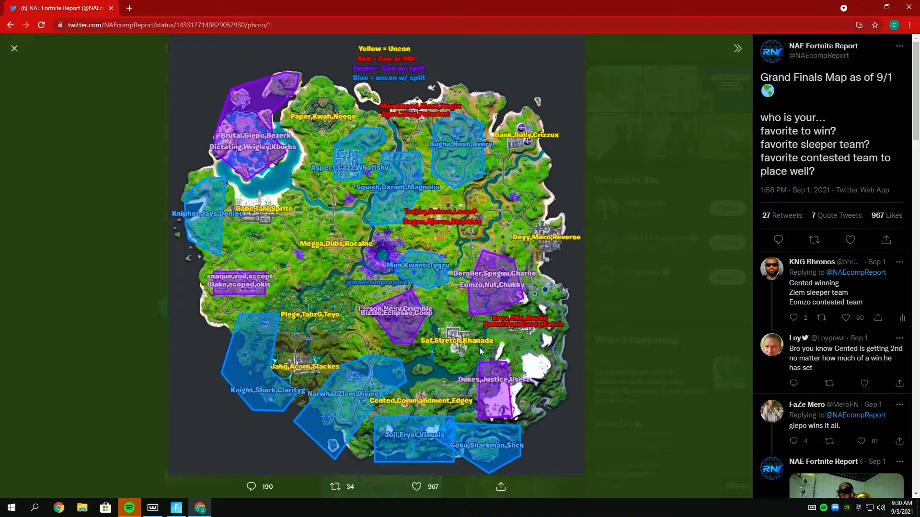
mouse_move(444, 340)
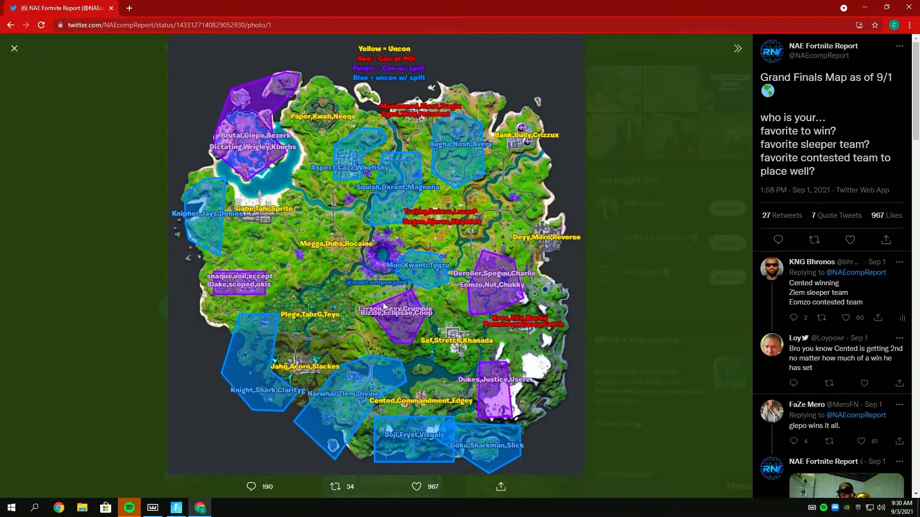
mouse_move(305, 329)
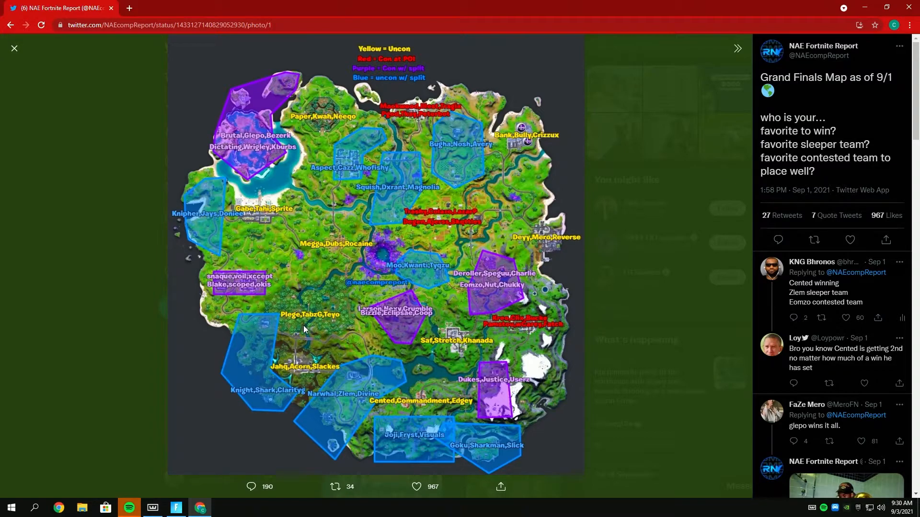
mouse_move(347, 330)
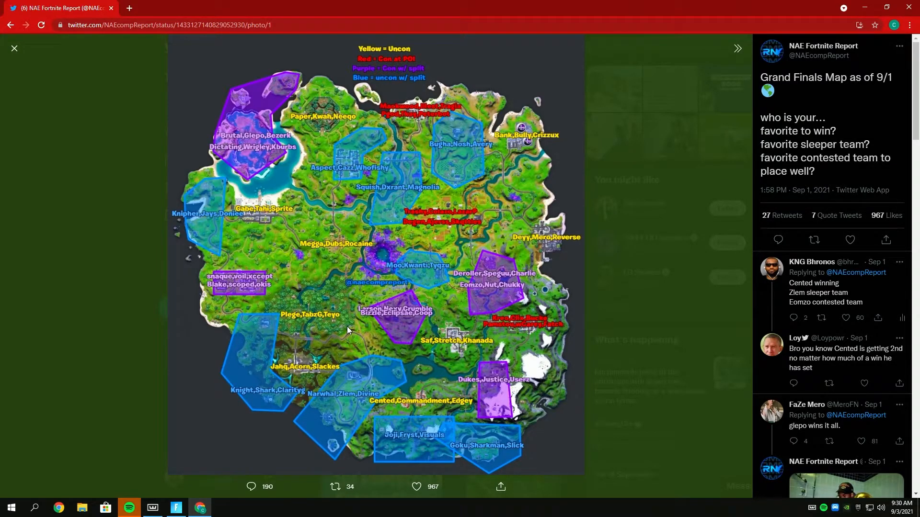
mouse_move(557, 138)
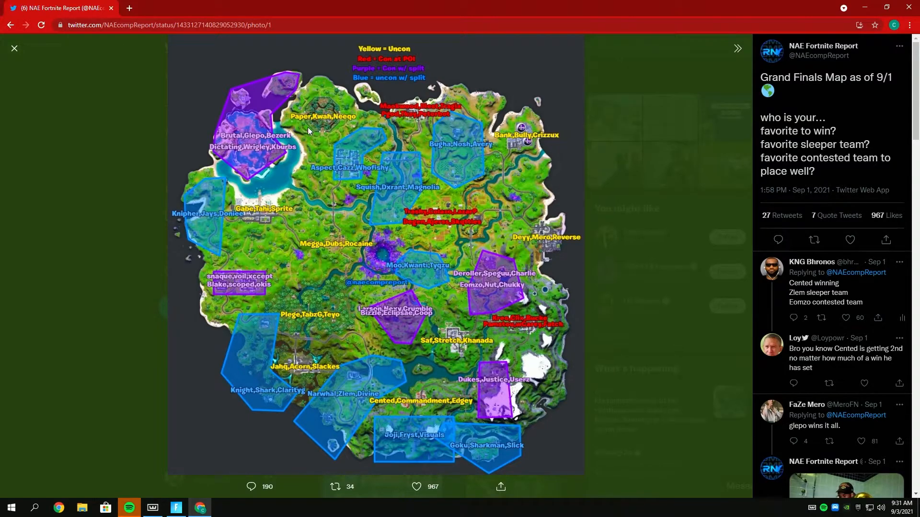
mouse_move(316, 222)
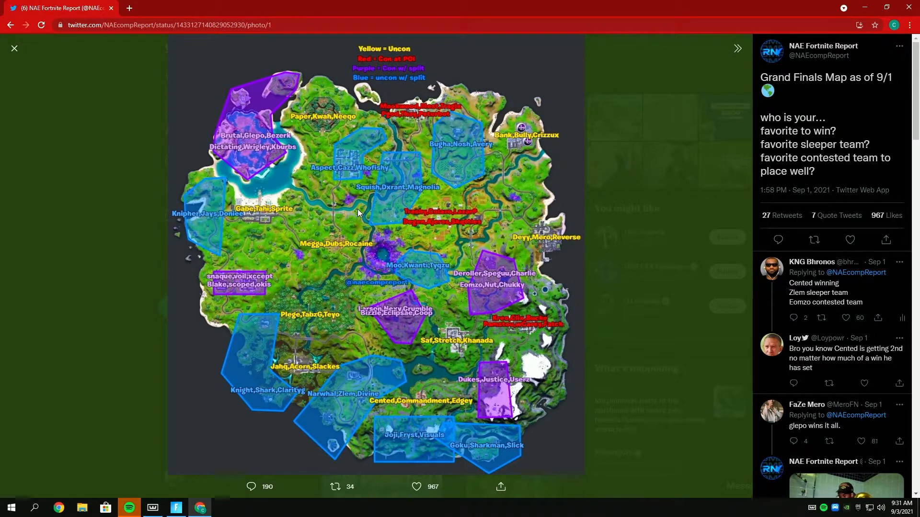
mouse_move(363, 144)
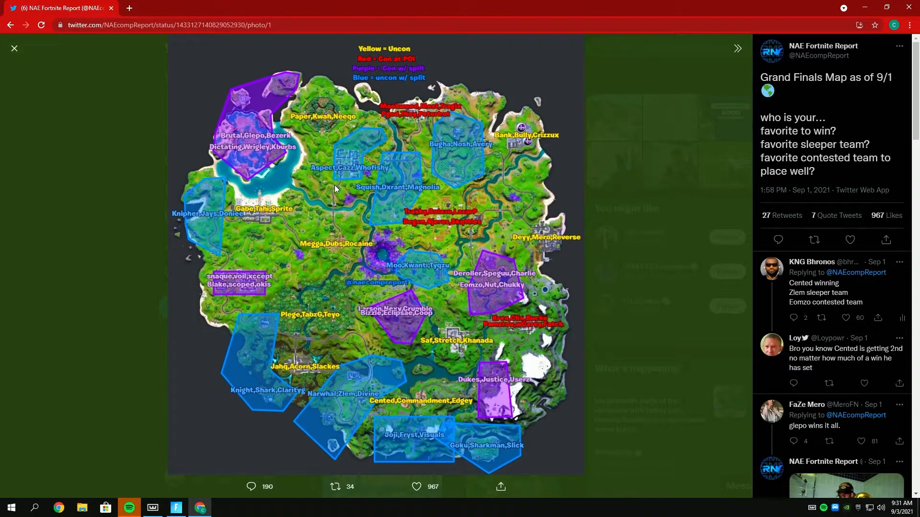
mouse_move(487, 346)
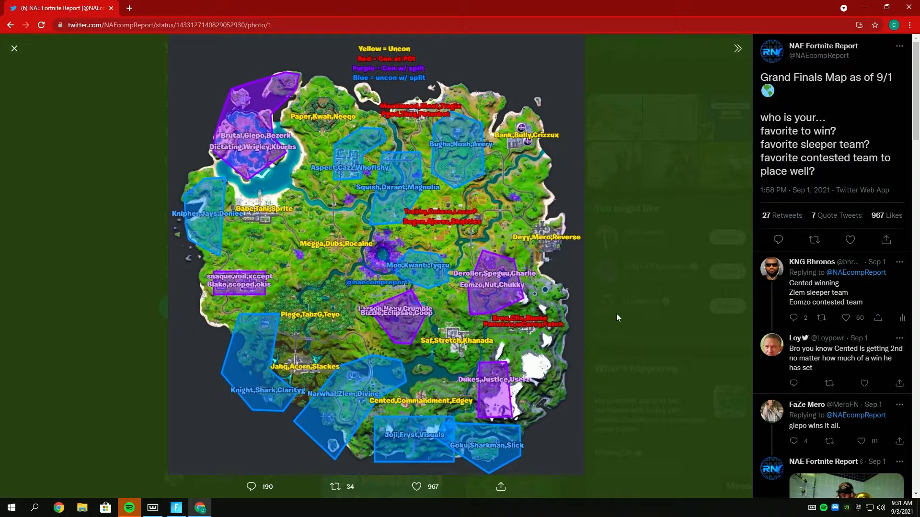
mouse_move(355, 247)
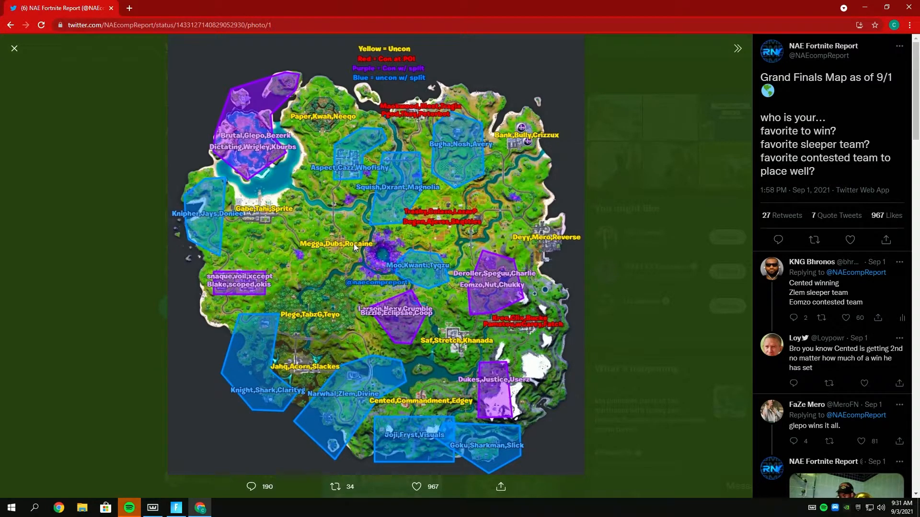
mouse_move(473, 349)
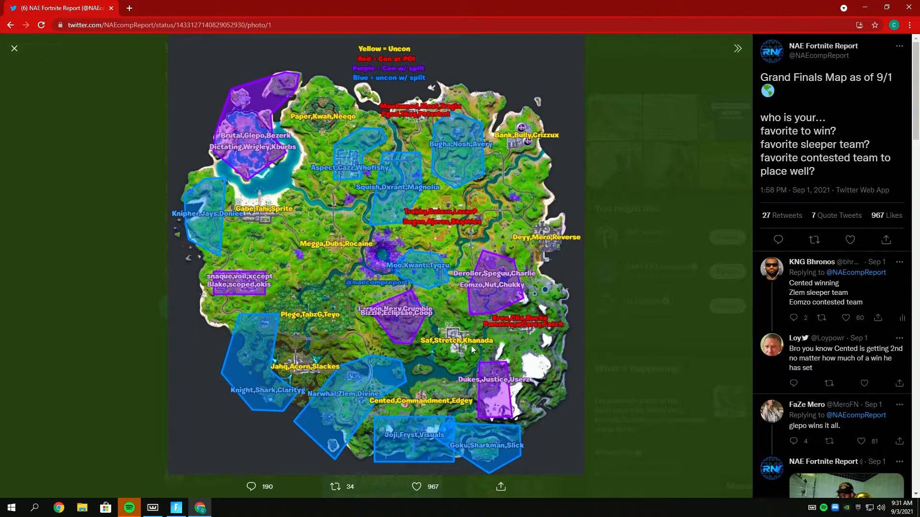
mouse_move(500, 343)
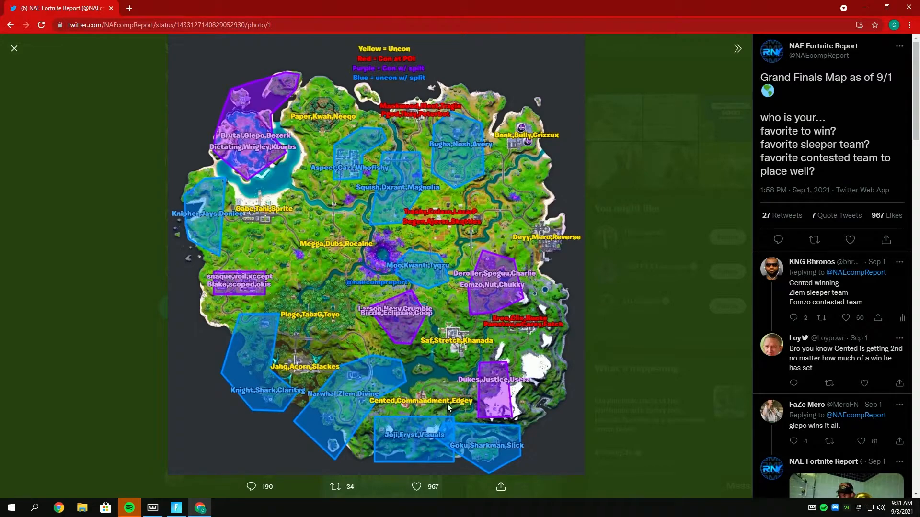
mouse_move(423, 405)
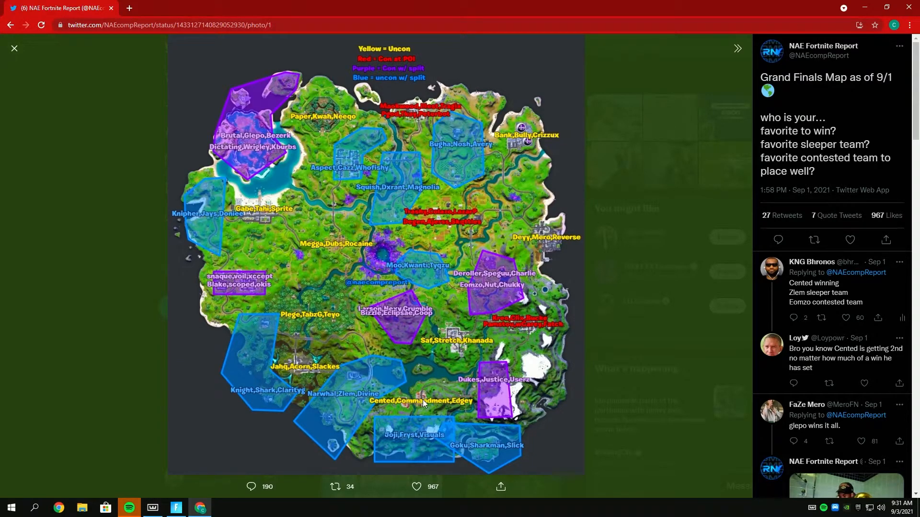
mouse_move(464, 387)
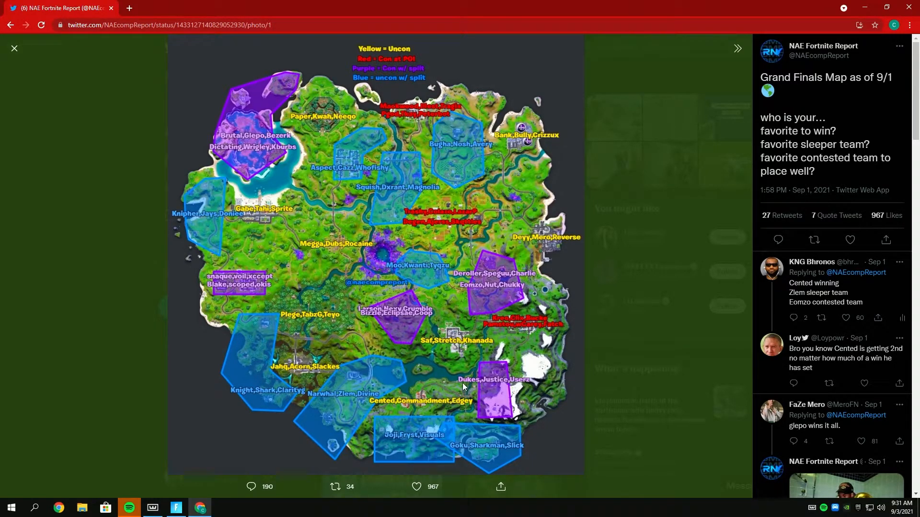
mouse_move(516, 399)
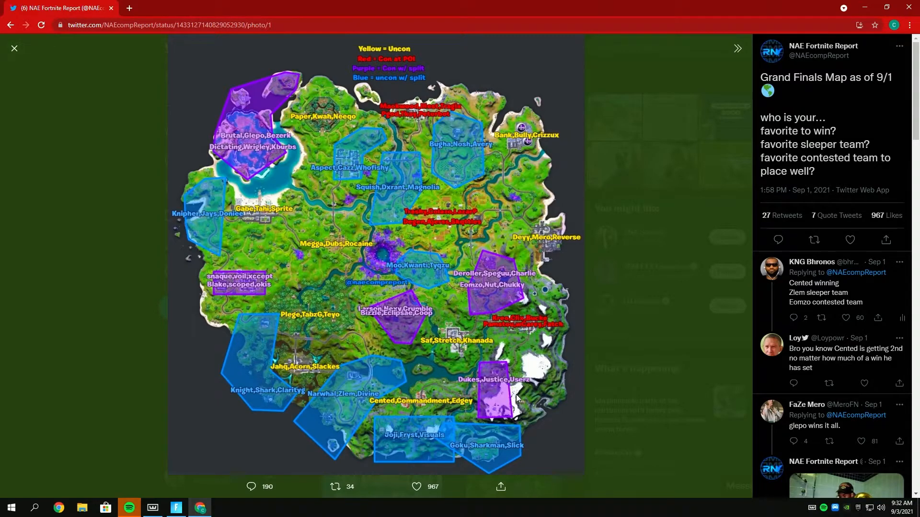
mouse_move(528, 408)
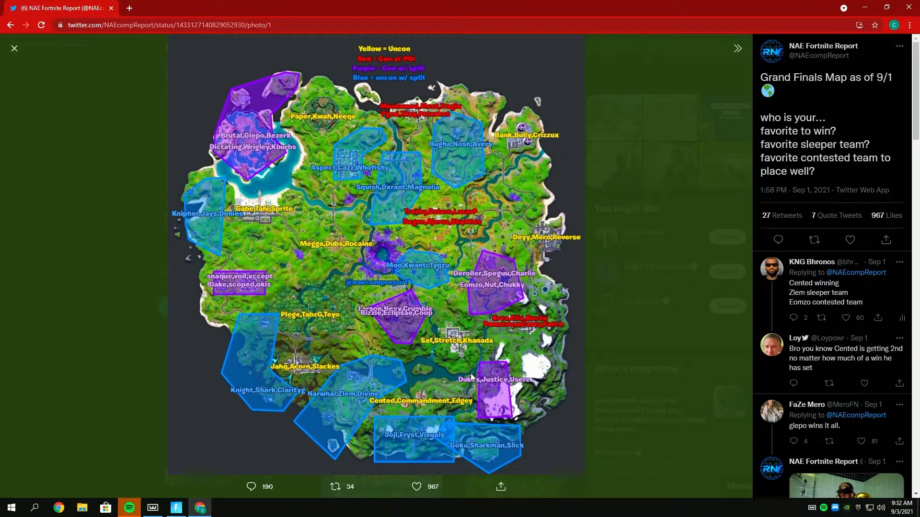
mouse_move(504, 375)
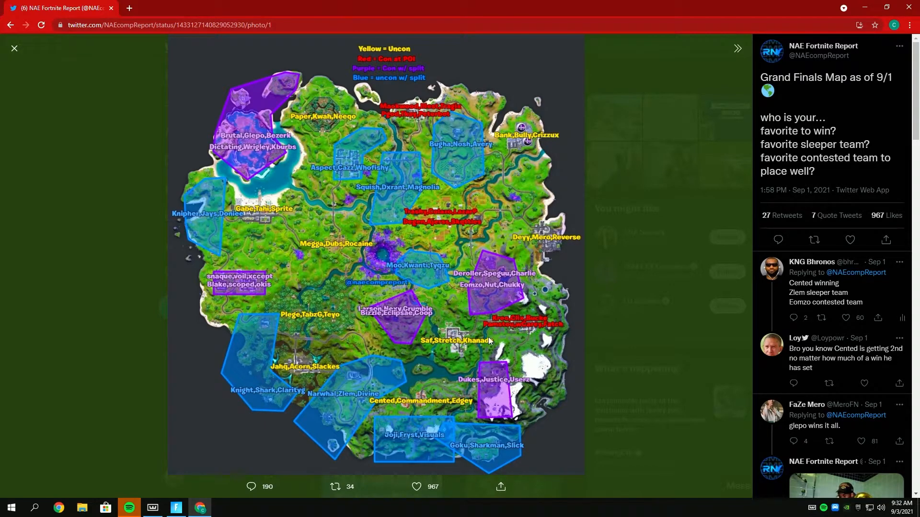
mouse_move(486, 337)
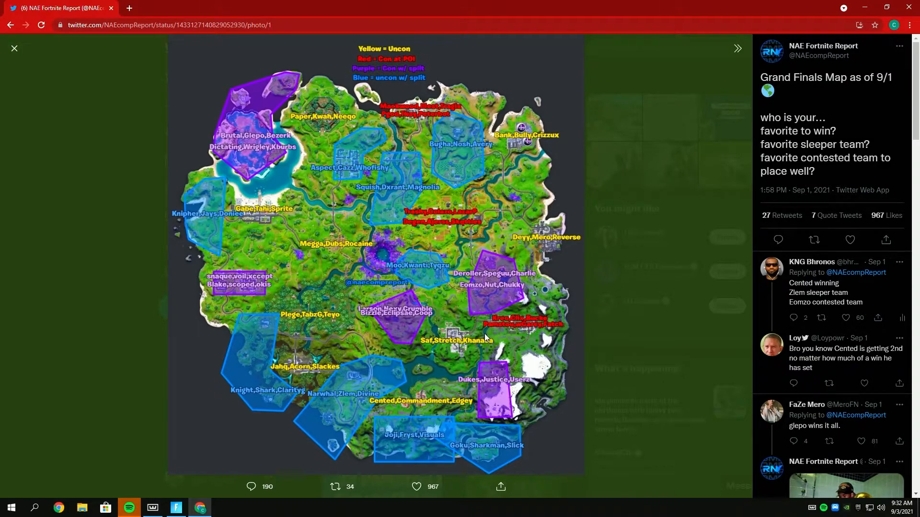
mouse_move(479, 387)
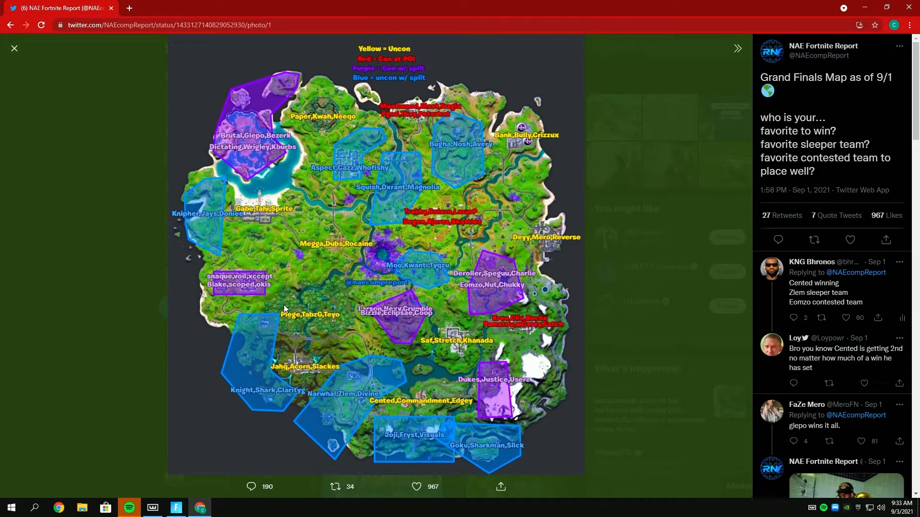
mouse_move(320, 215)
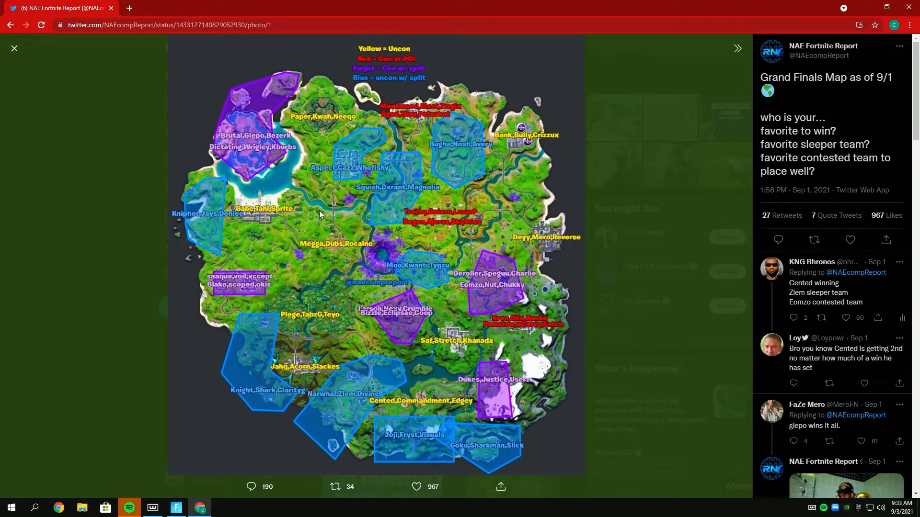
mouse_move(319, 234)
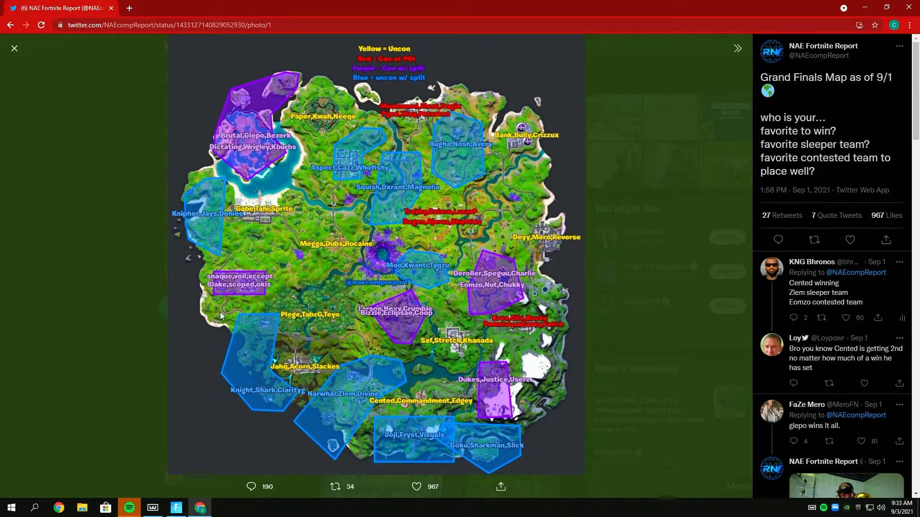
mouse_move(288, 258)
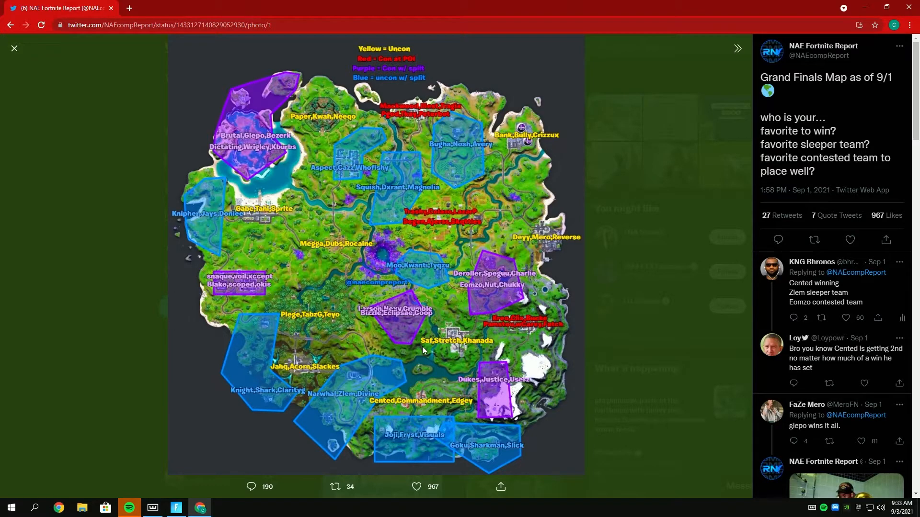
mouse_move(378, 321)
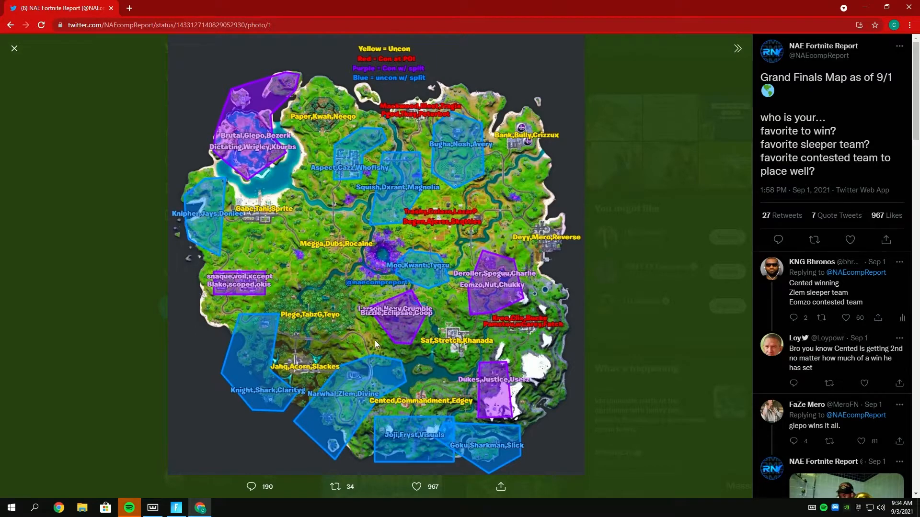
mouse_move(416, 351)
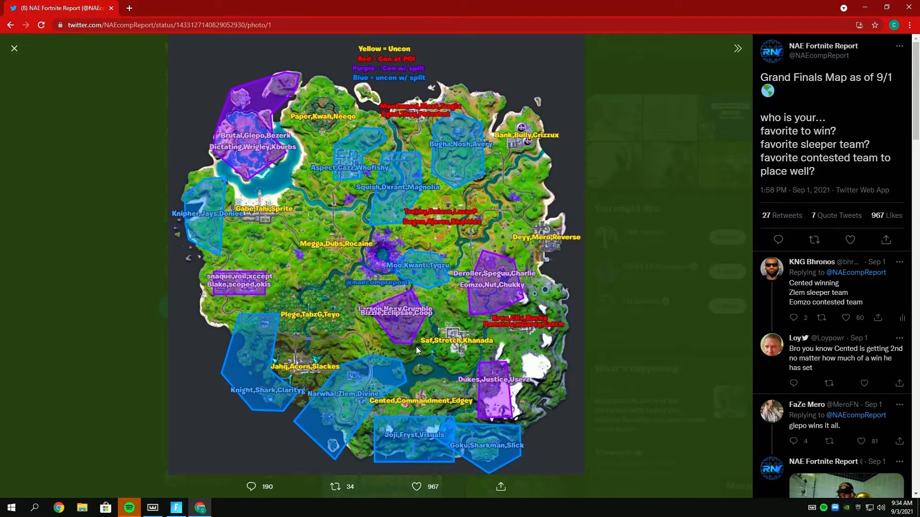
mouse_move(459, 348)
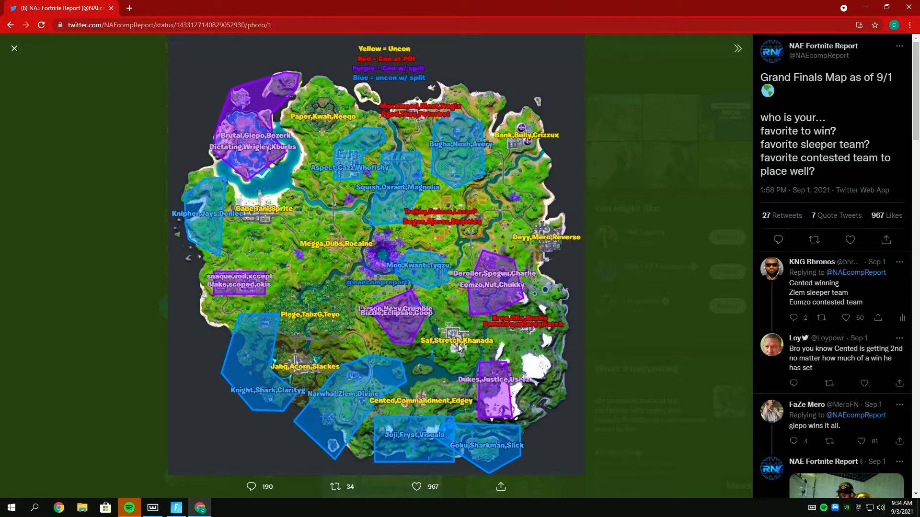
mouse_move(483, 373)
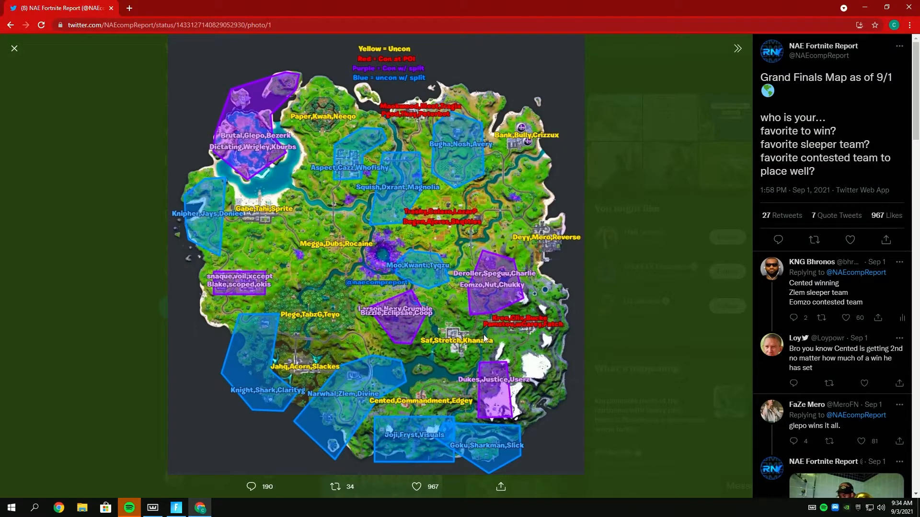
mouse_move(505, 387)
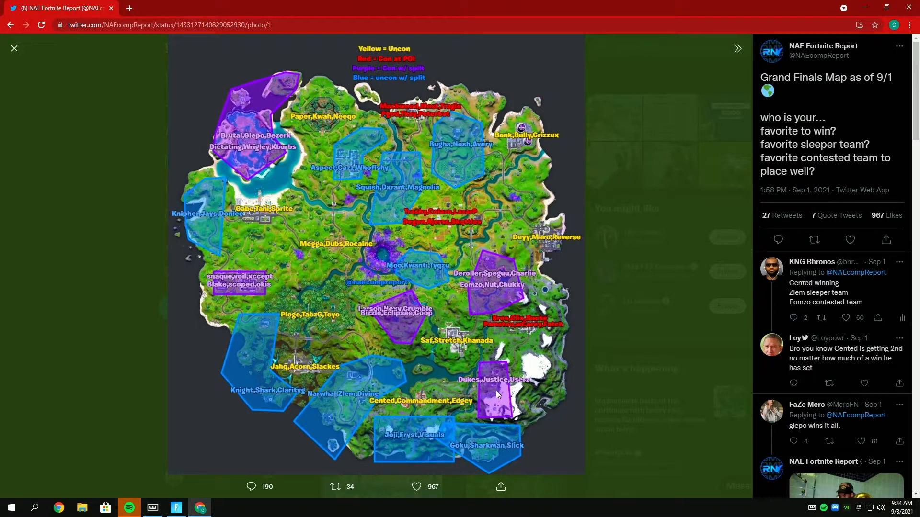
mouse_move(465, 402)
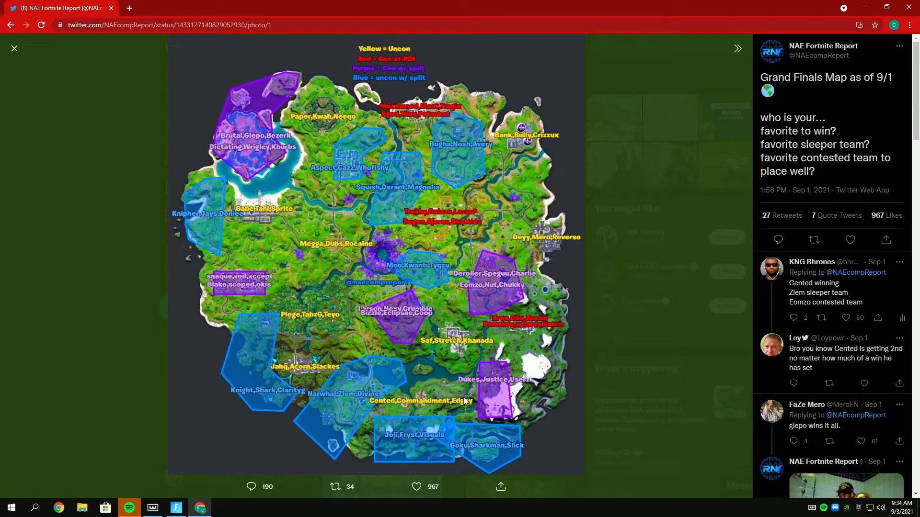
mouse_move(431, 437)
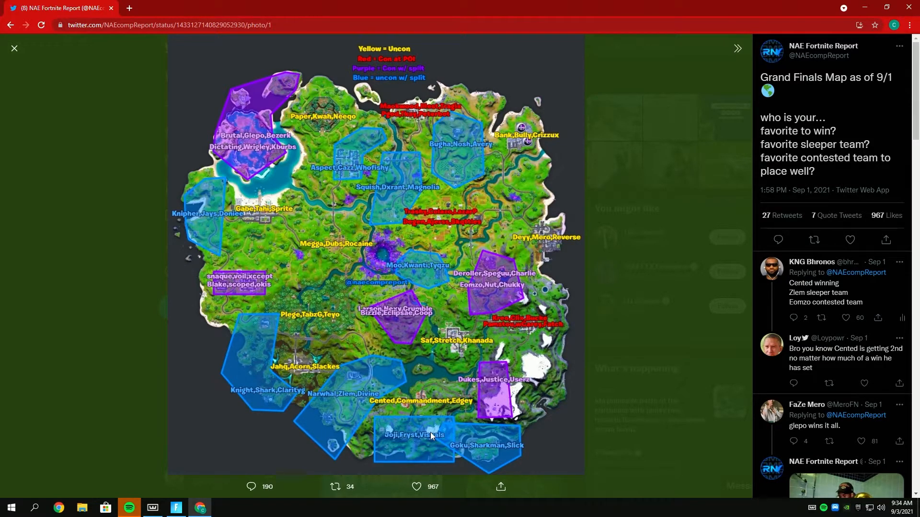
mouse_move(439, 362)
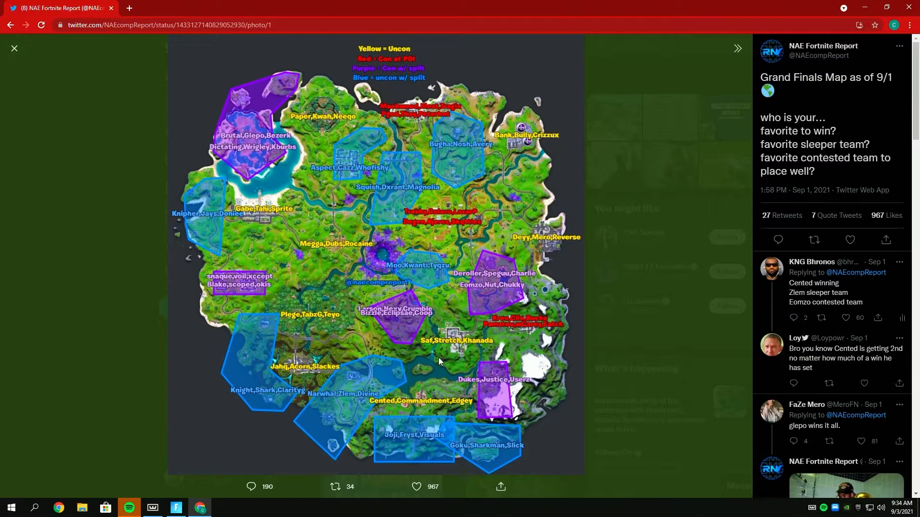
mouse_move(441, 357)
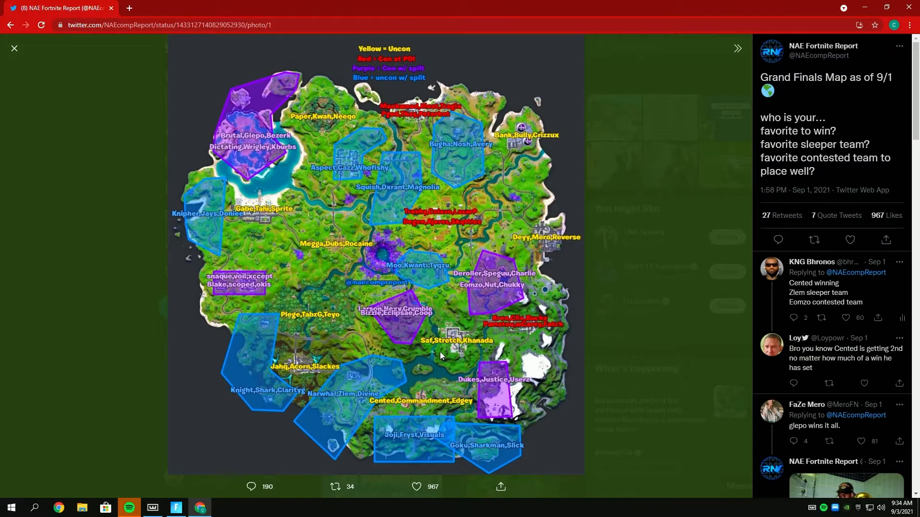
mouse_move(416, 381)
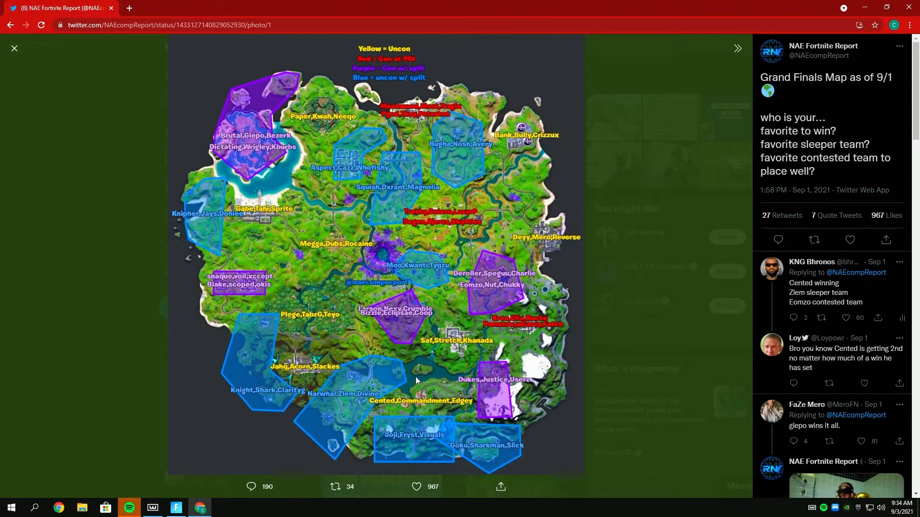
mouse_move(283, 373)
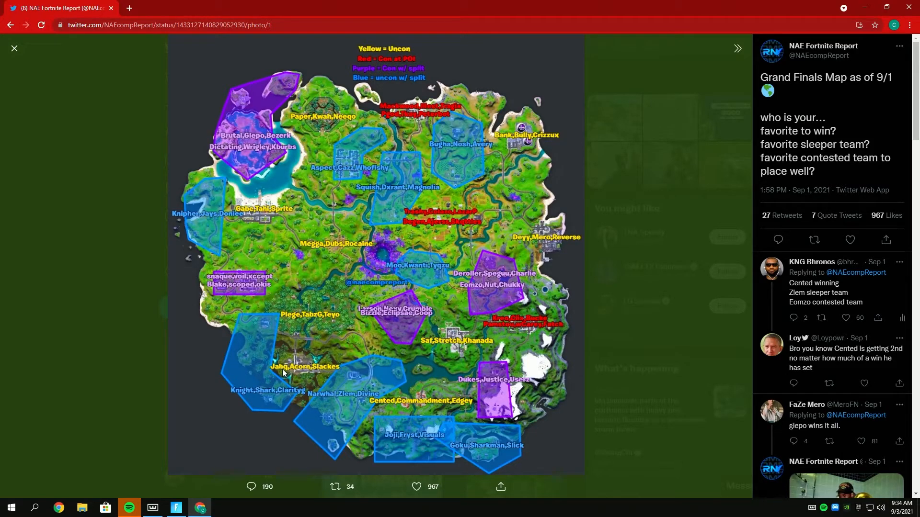
mouse_move(302, 375)
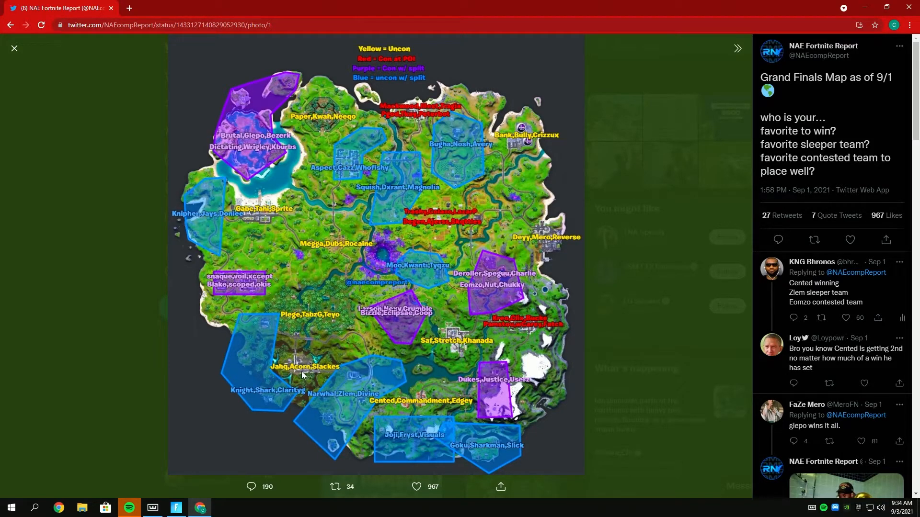
mouse_move(349, 389)
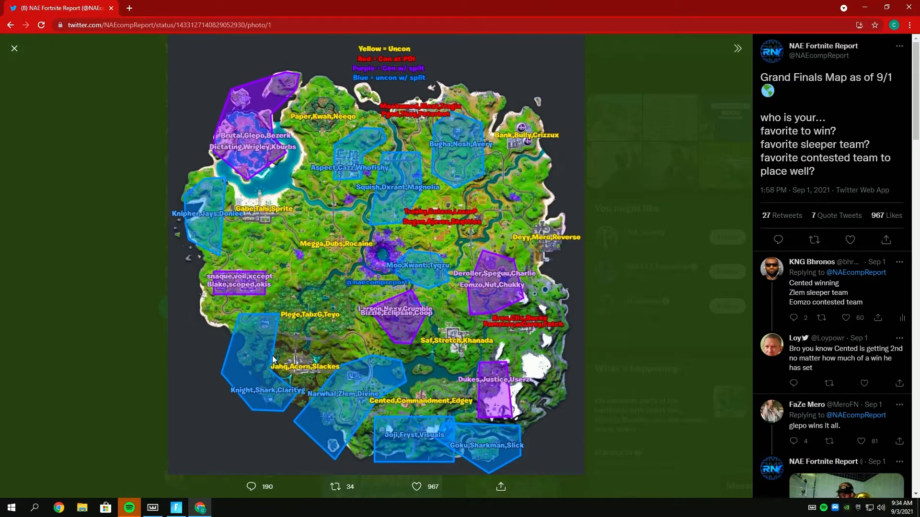
mouse_move(498, 446)
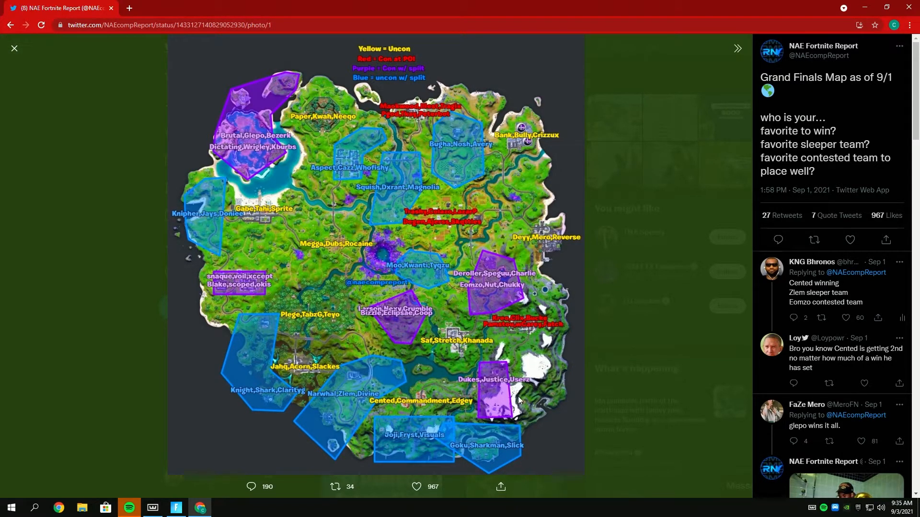
mouse_move(482, 394)
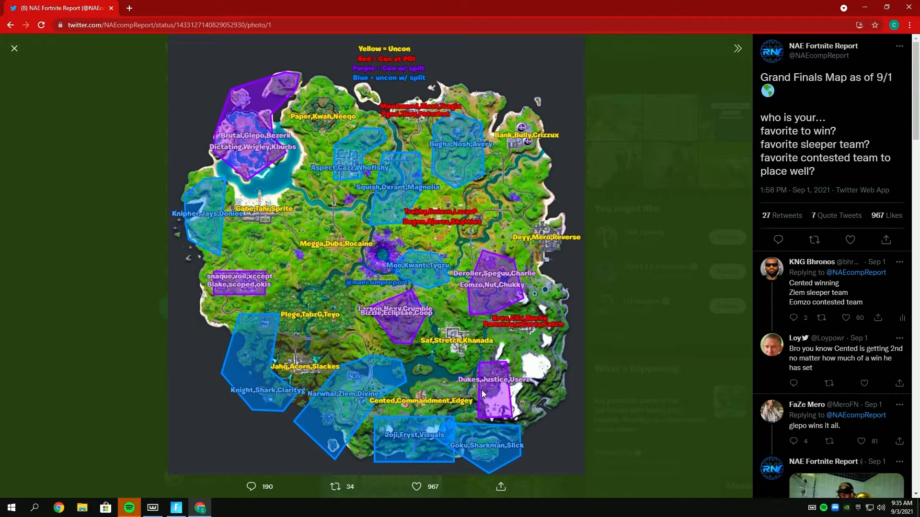
mouse_move(481, 392)
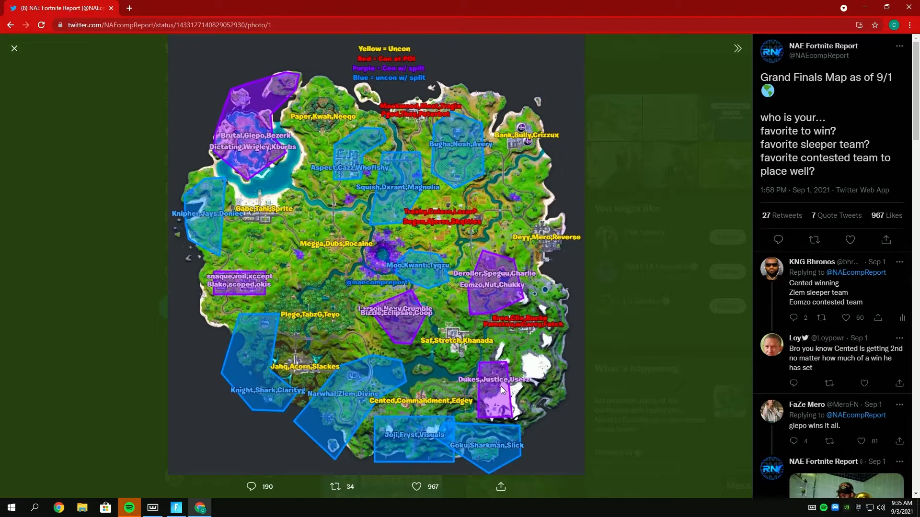
mouse_move(489, 399)
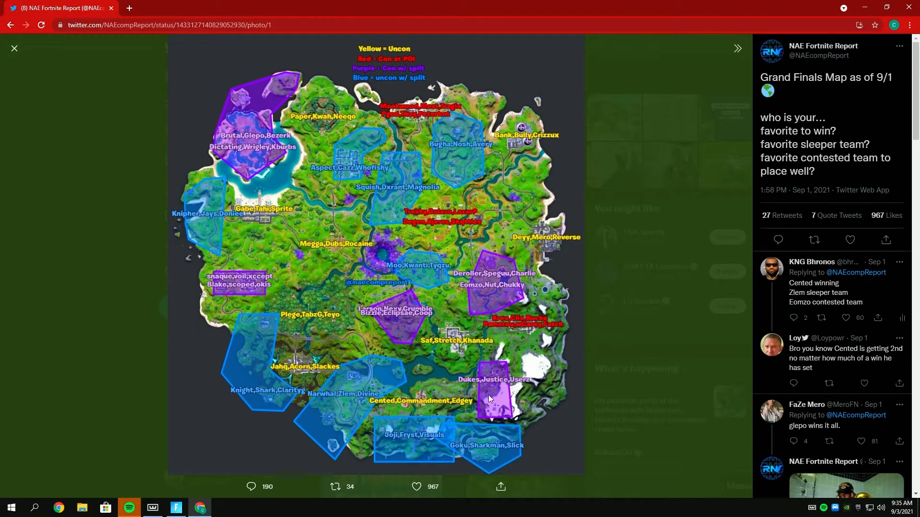
mouse_move(485, 385)
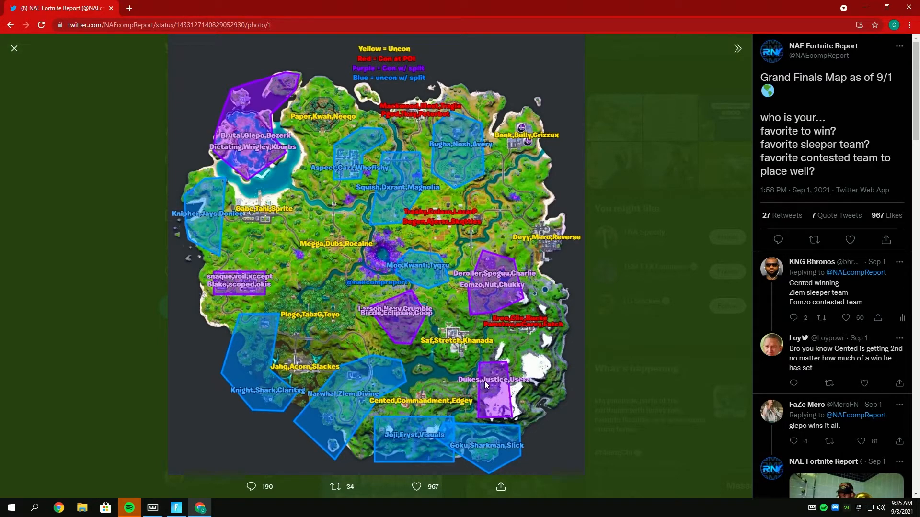
mouse_move(502, 408)
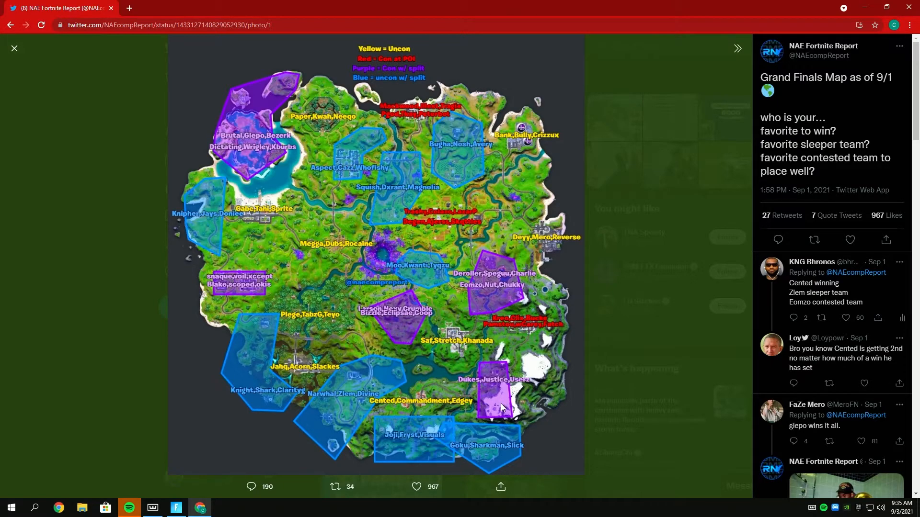
mouse_move(429, 259)
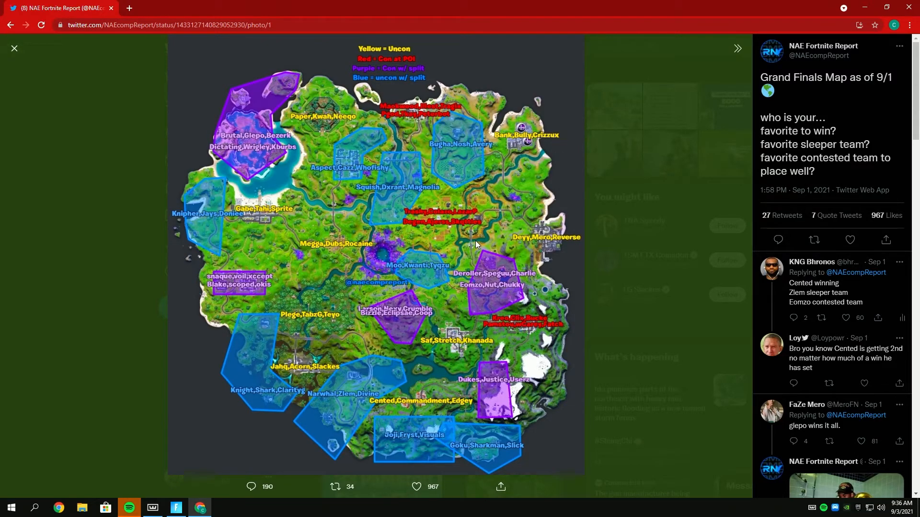
mouse_move(472, 251)
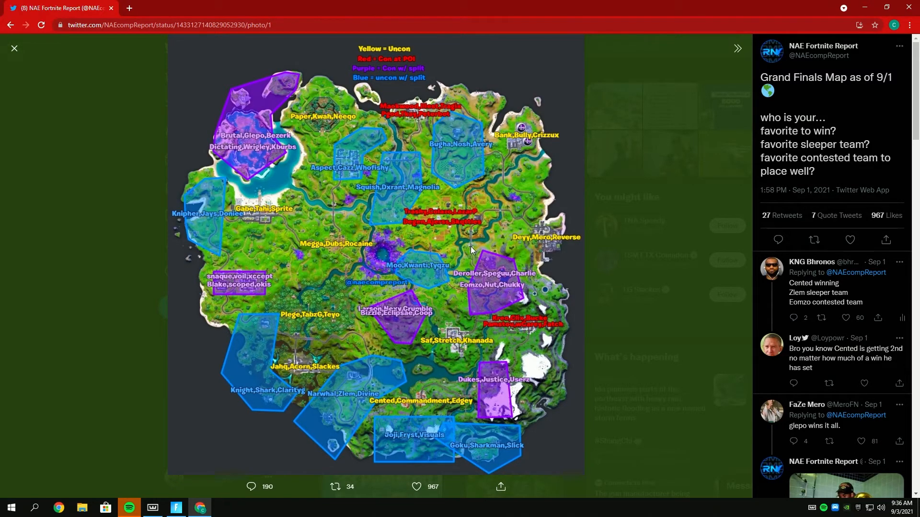
mouse_move(433, 269)
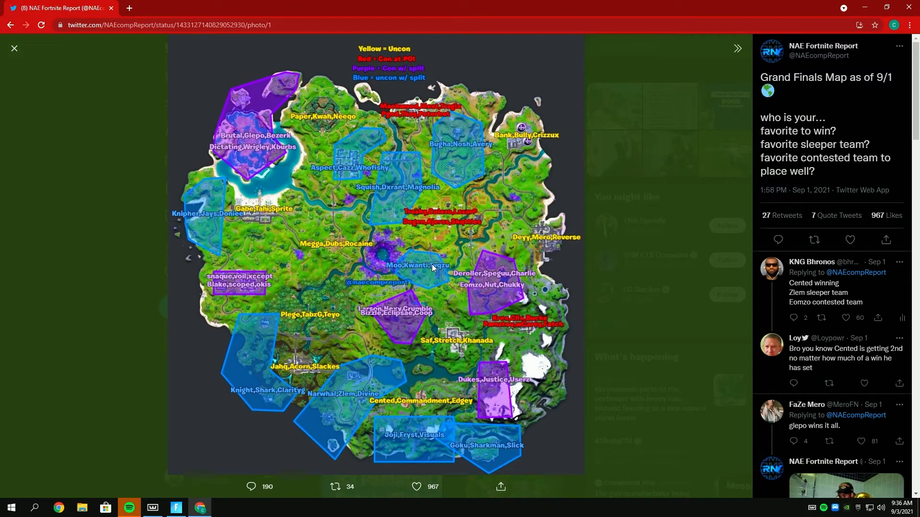